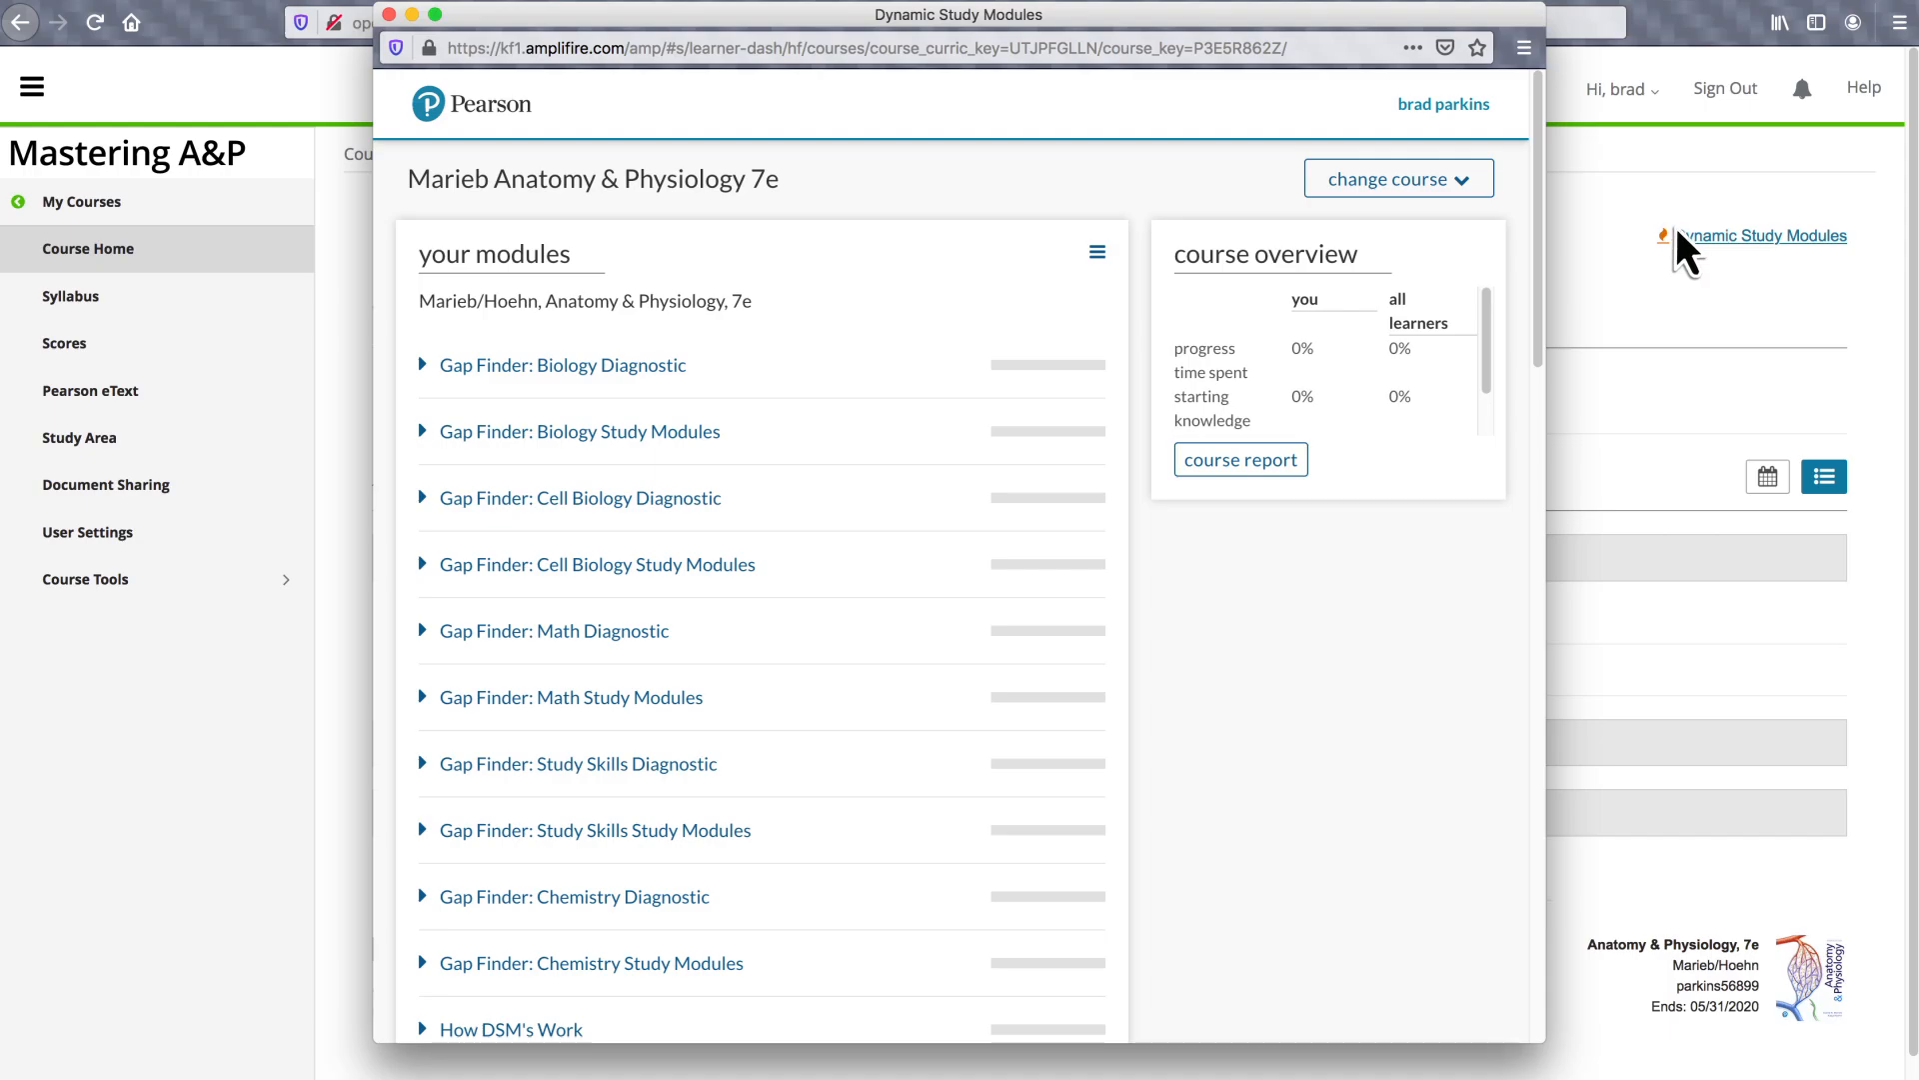
pyautogui.moveTo(430, 766)
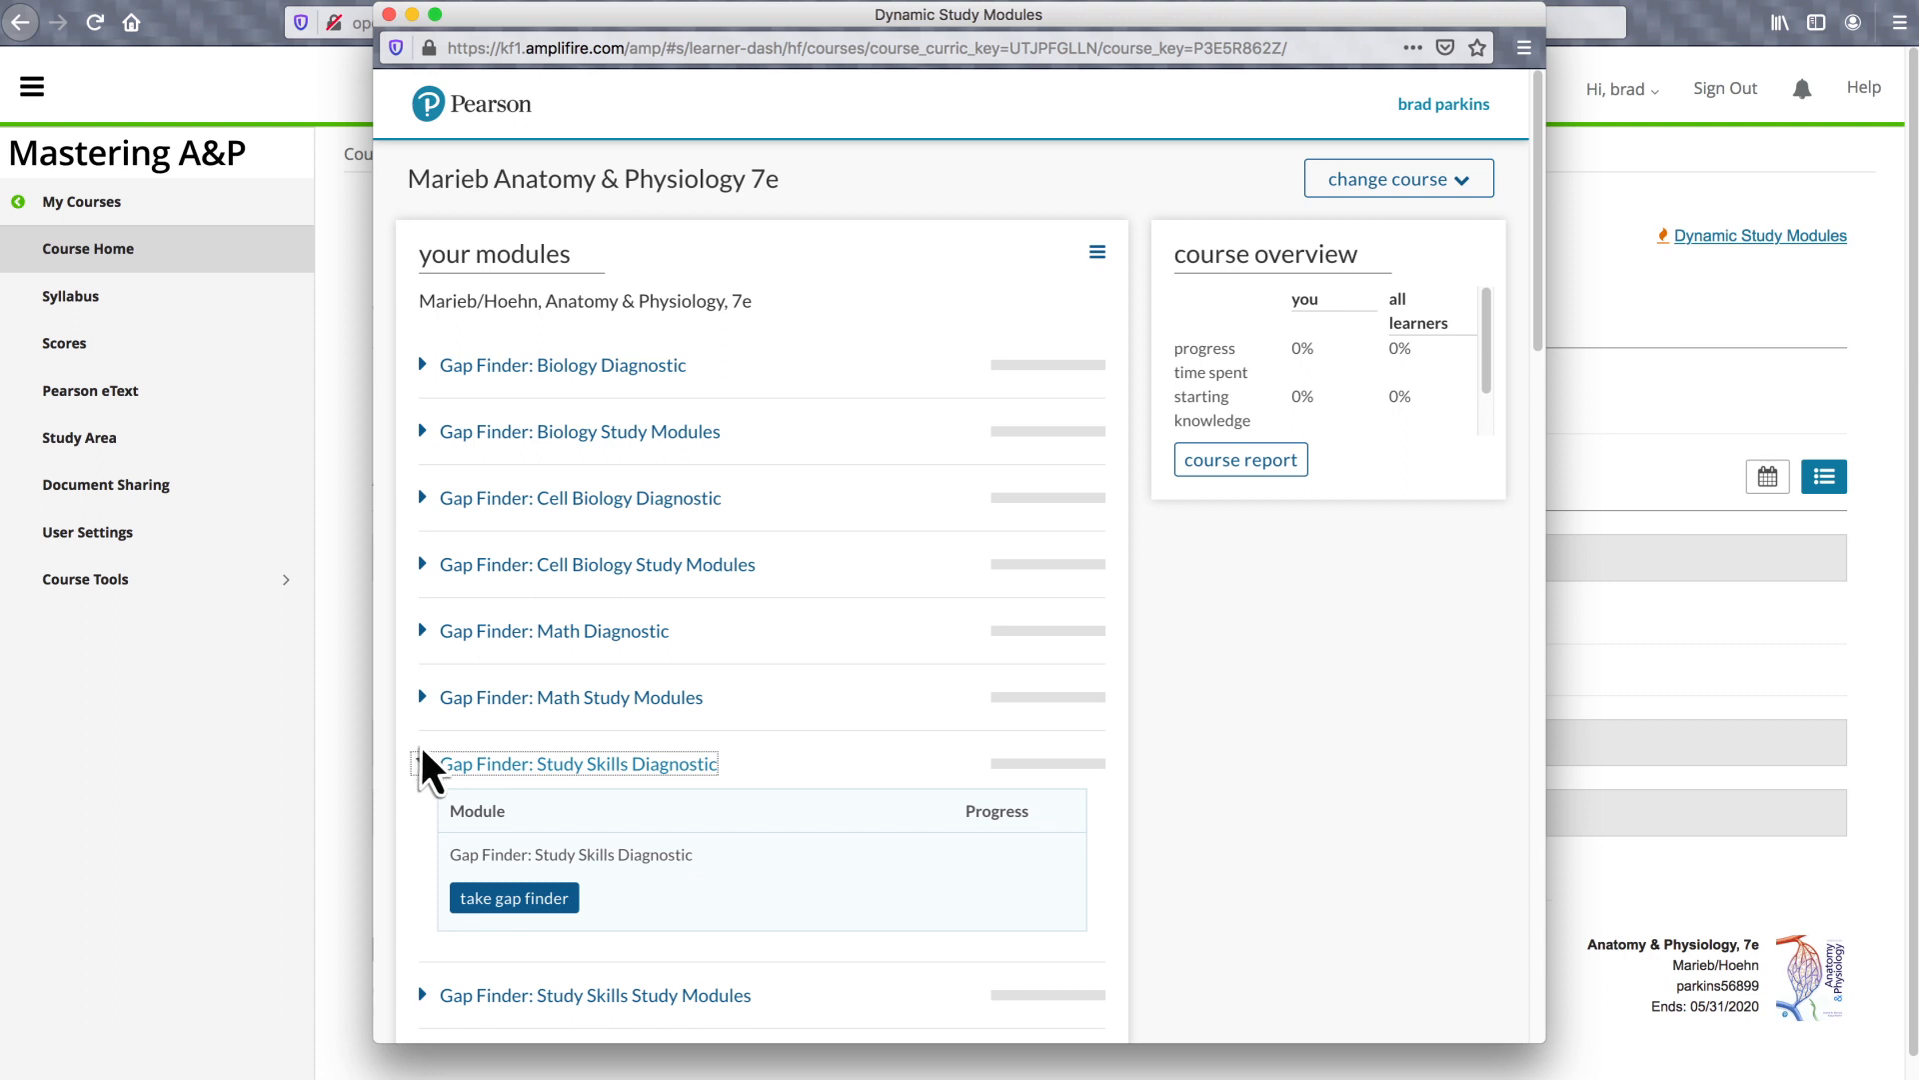
# Step: Start the Study Skills Diagnostic gap finder from the module list
pyautogui.click(514, 898)
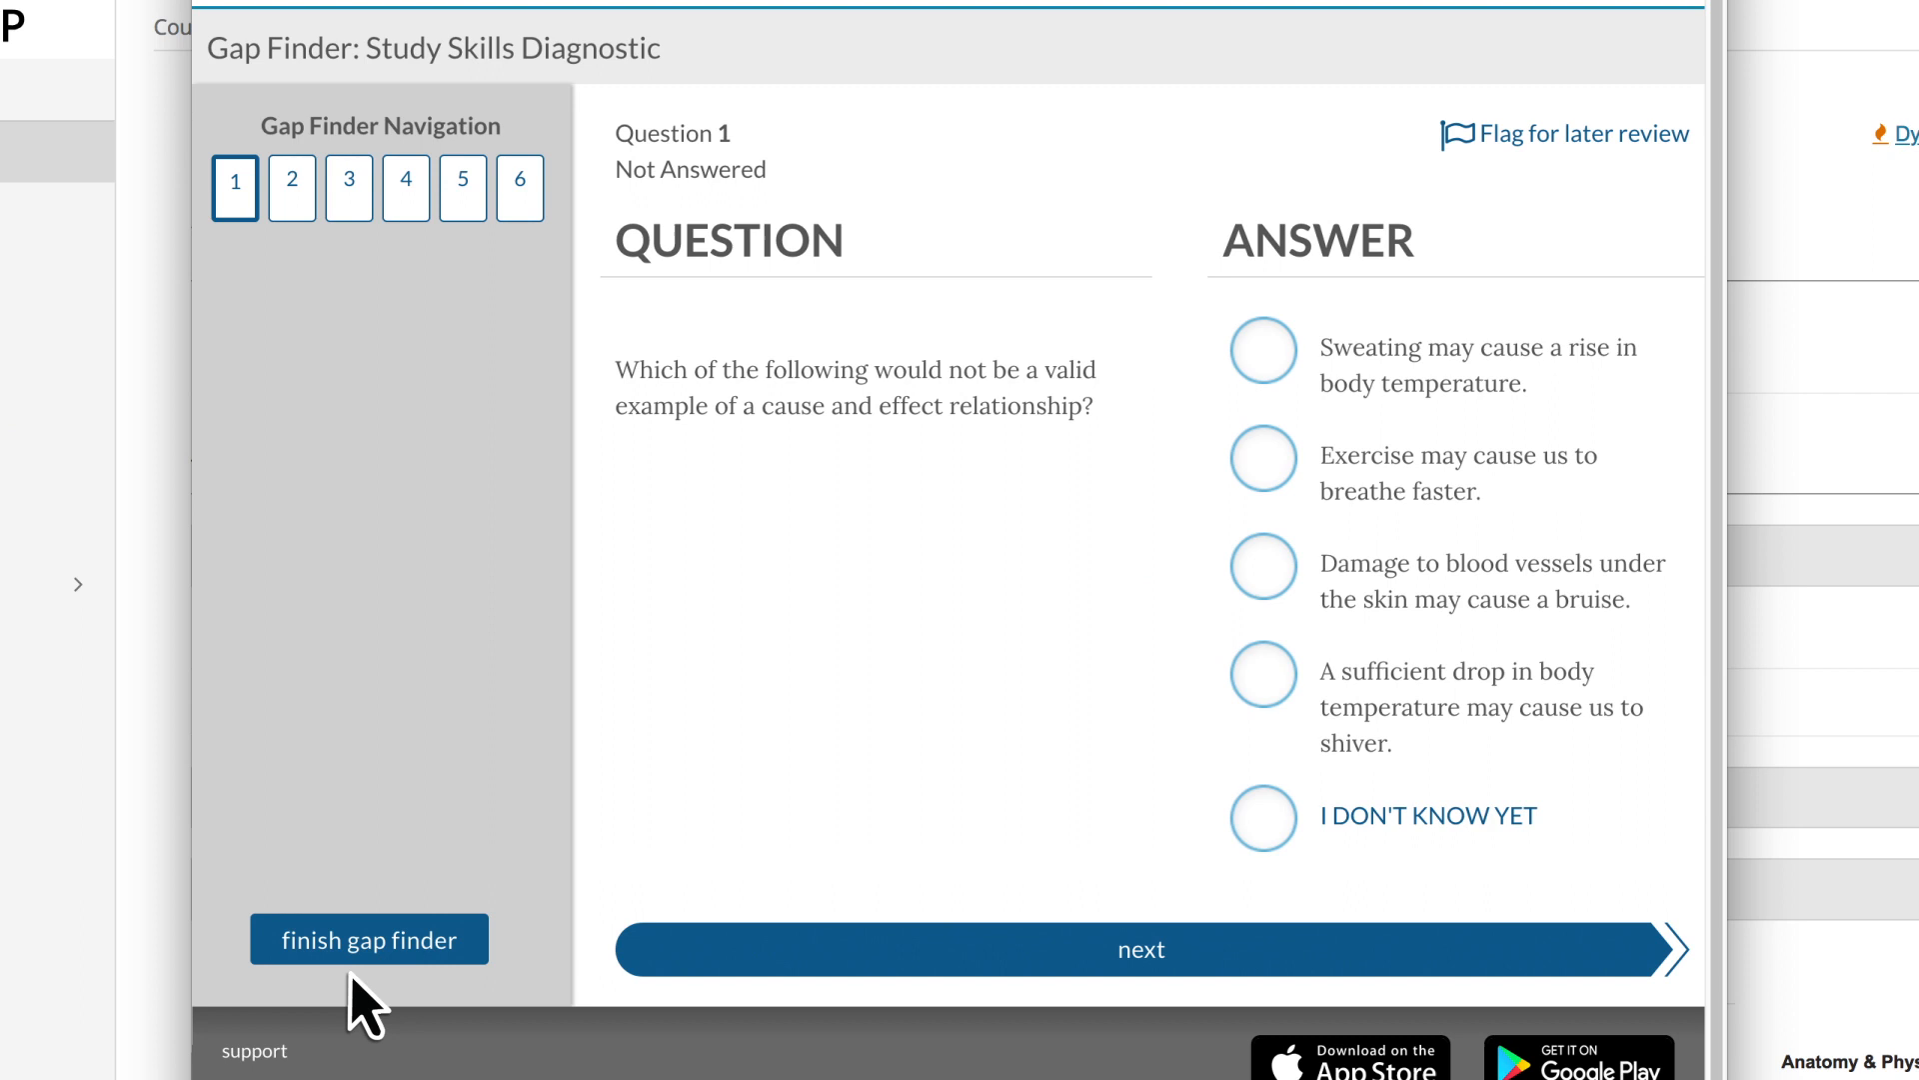
pyautogui.moveTo(1003, 552)
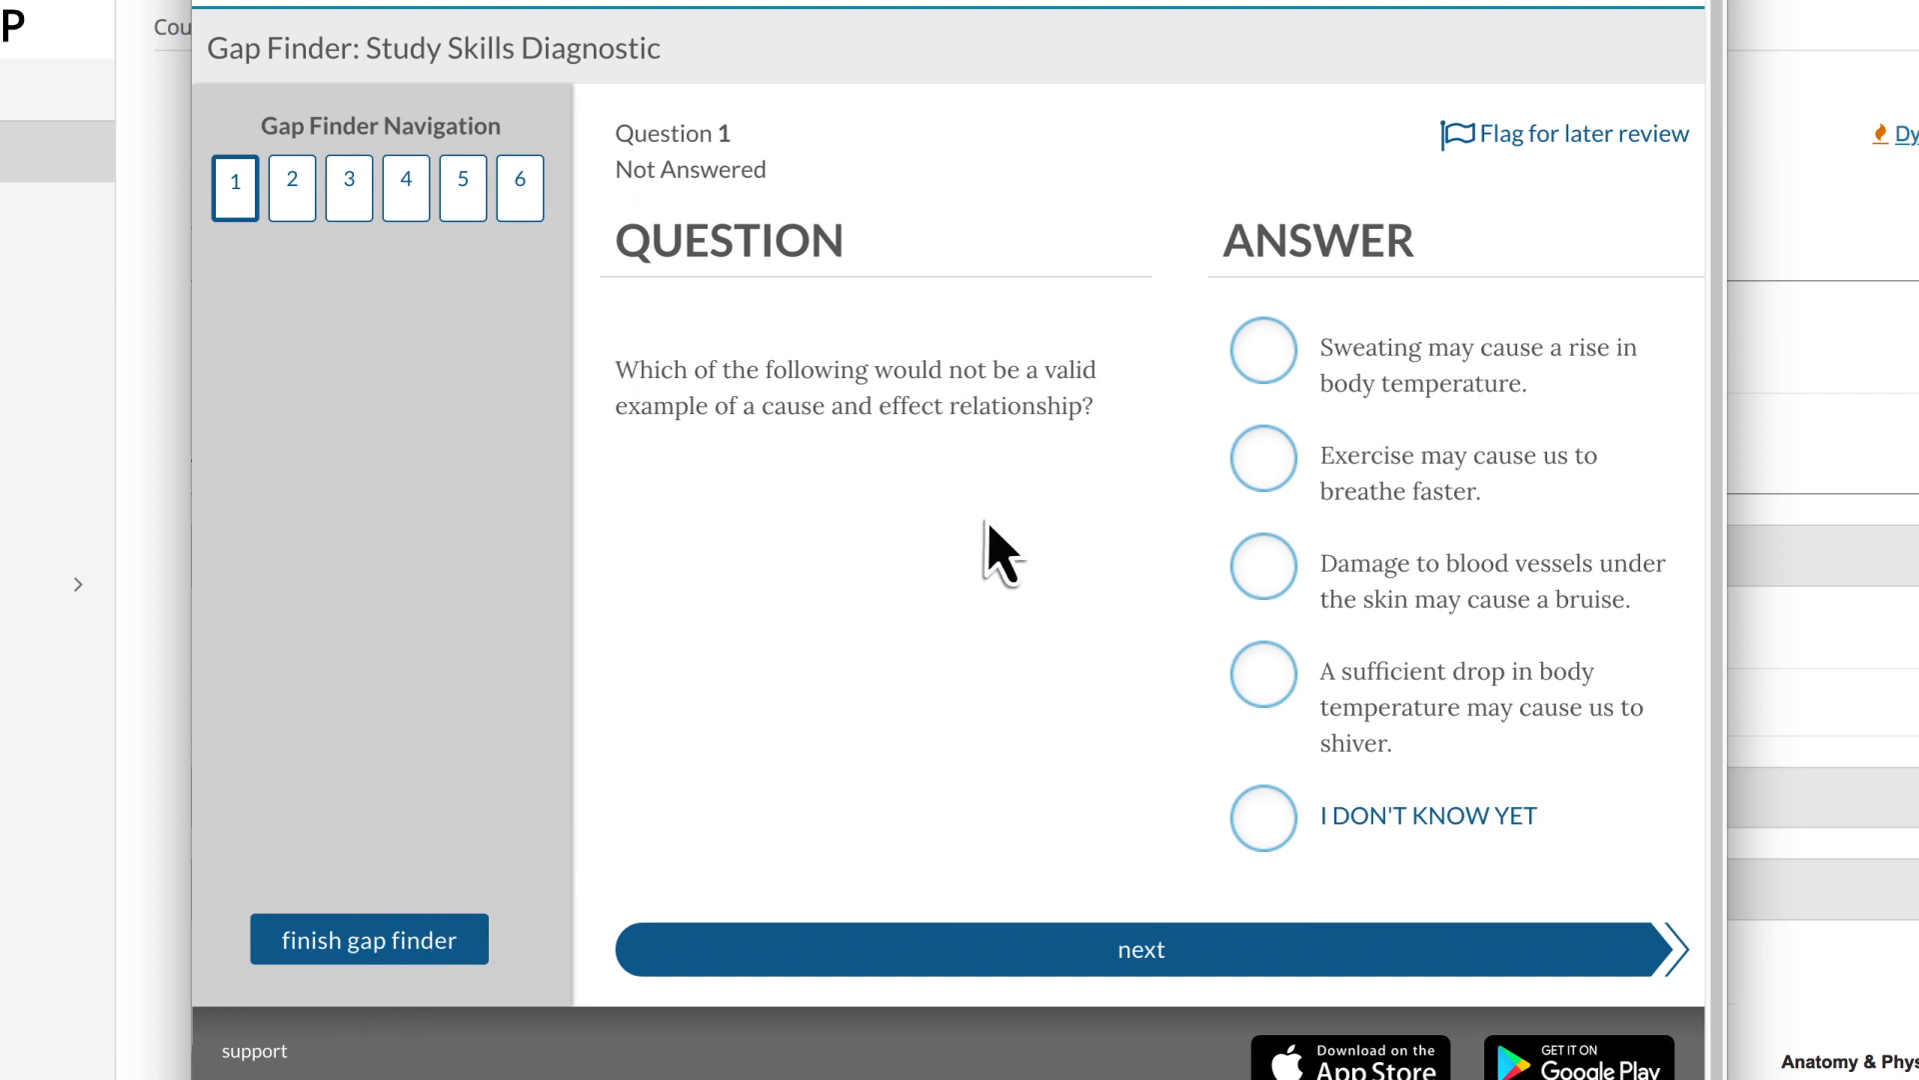
pyautogui.moveTo(1263, 350)
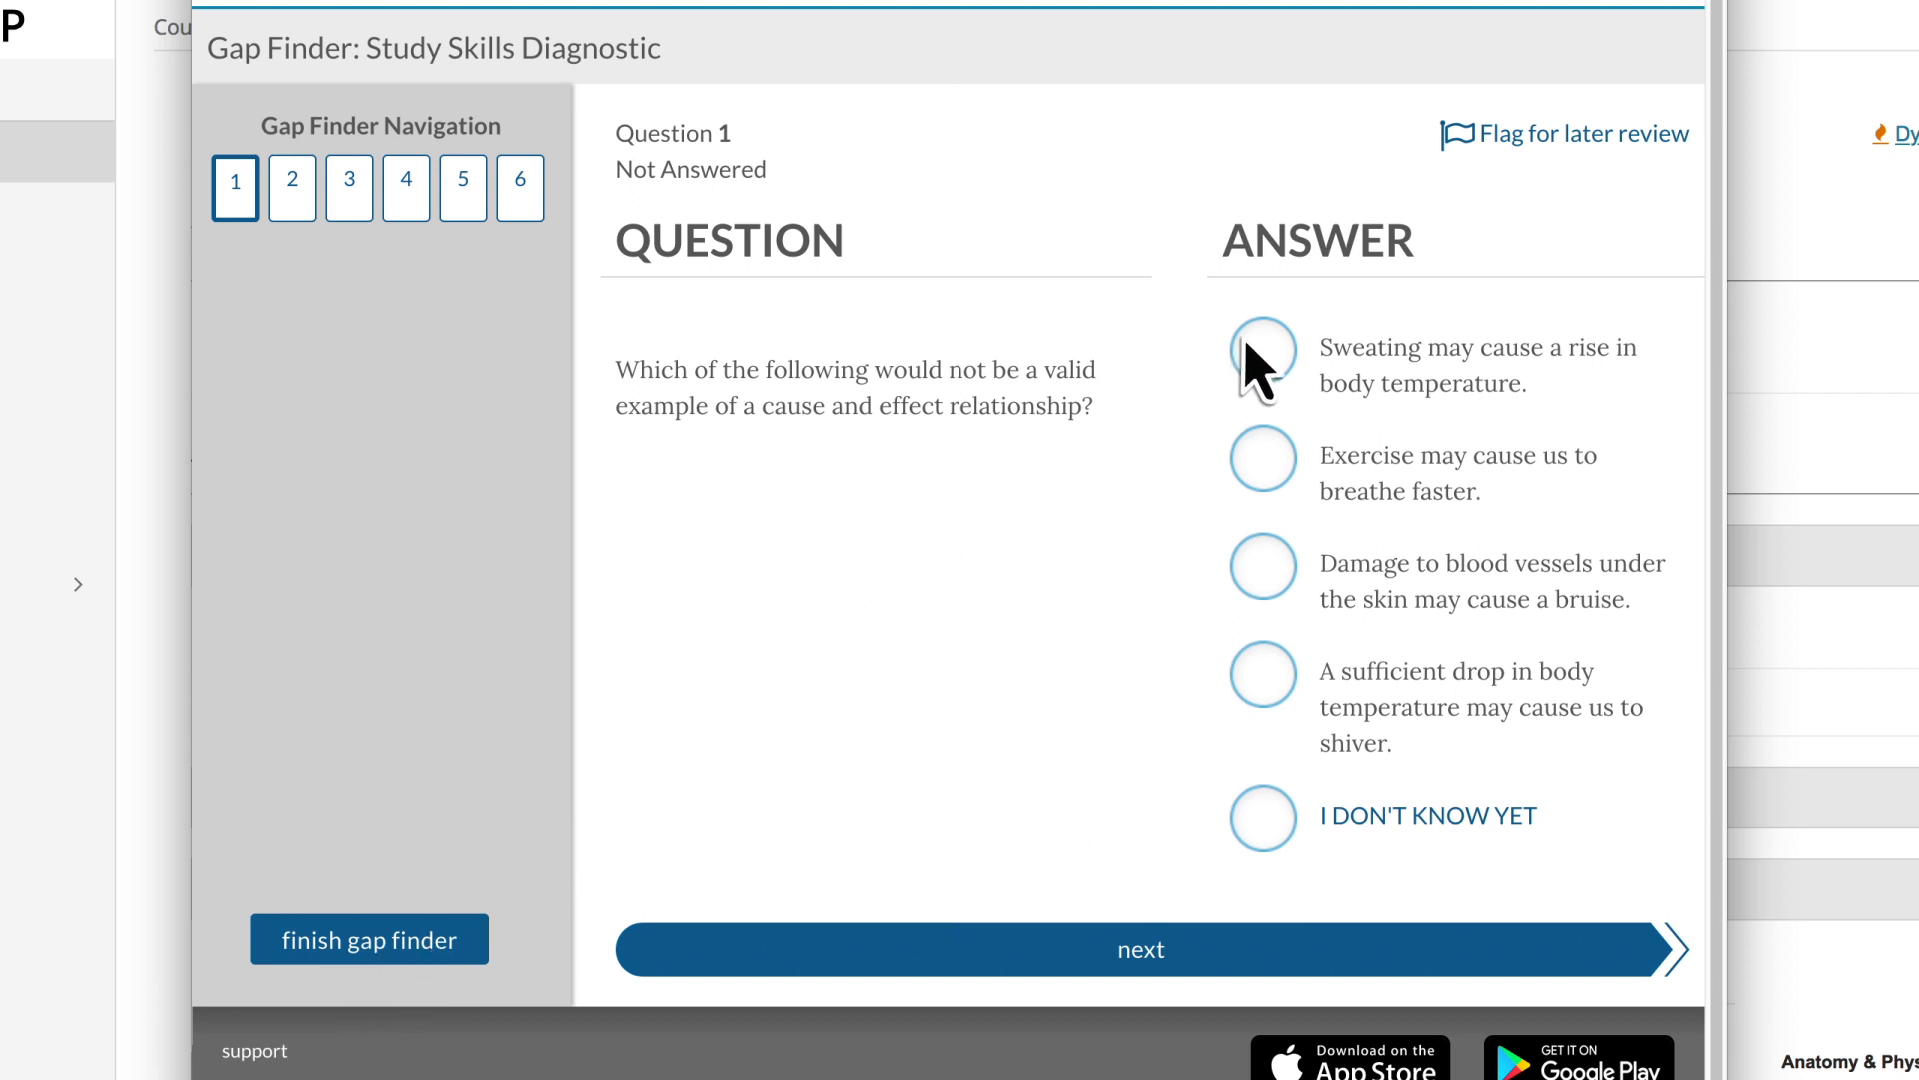
pyautogui.moveTo(1274, 588)
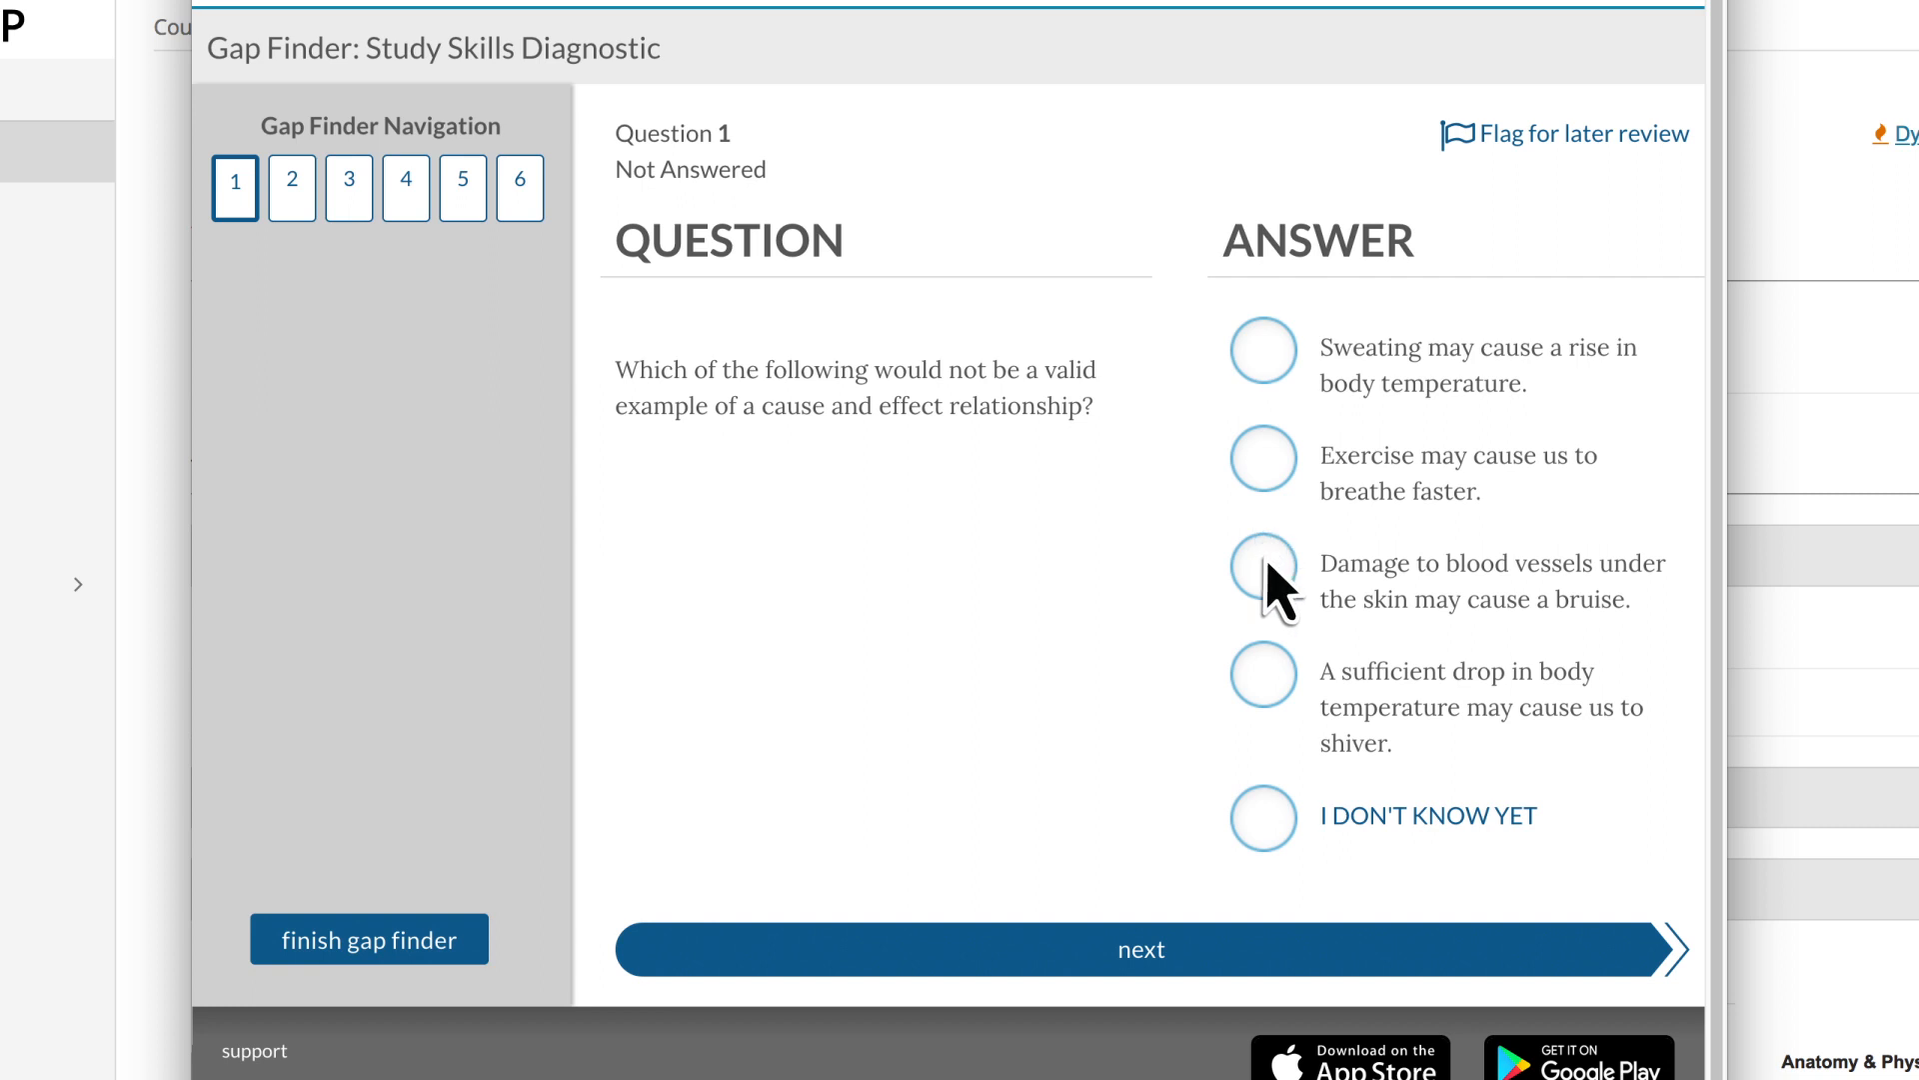
# Step: Answer the bruise question, marking it sure after dismissing the sure/unsure tip
pyautogui.click(1263, 563)
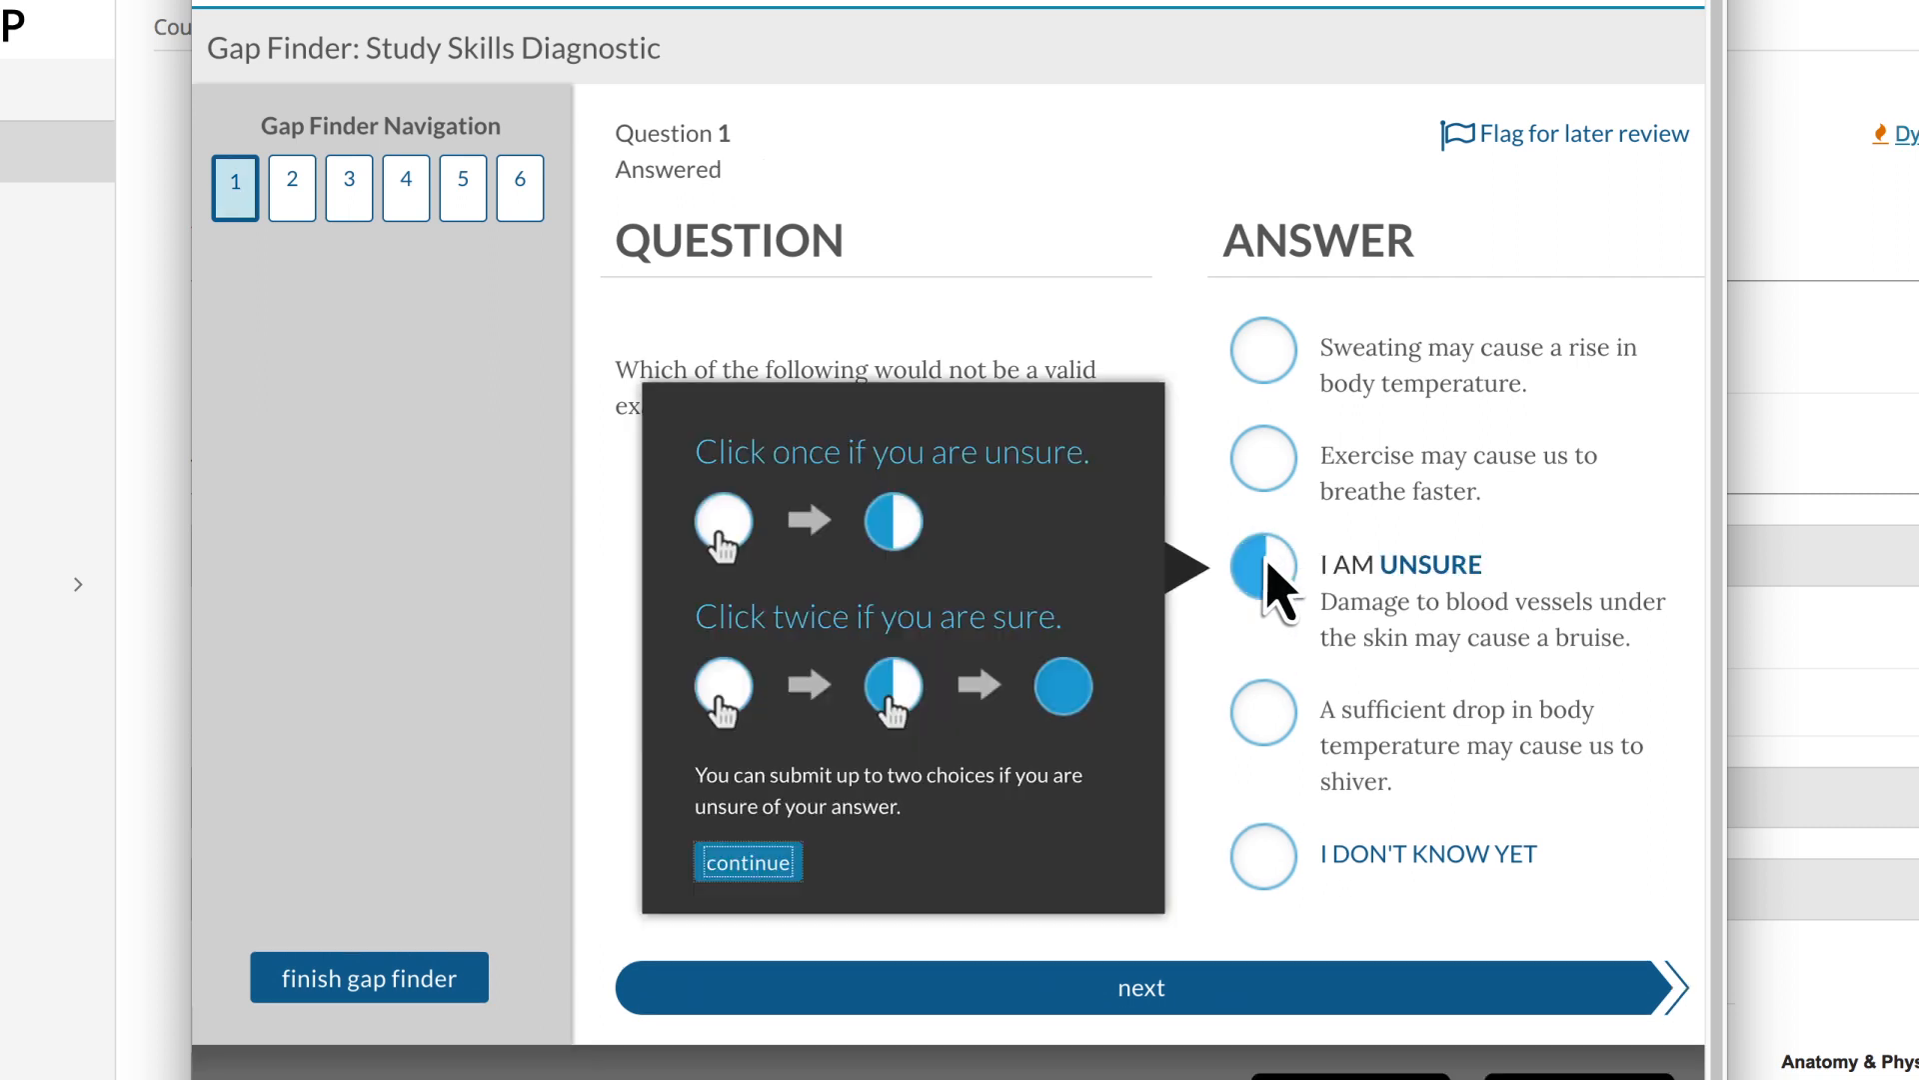
pyautogui.click(746, 860)
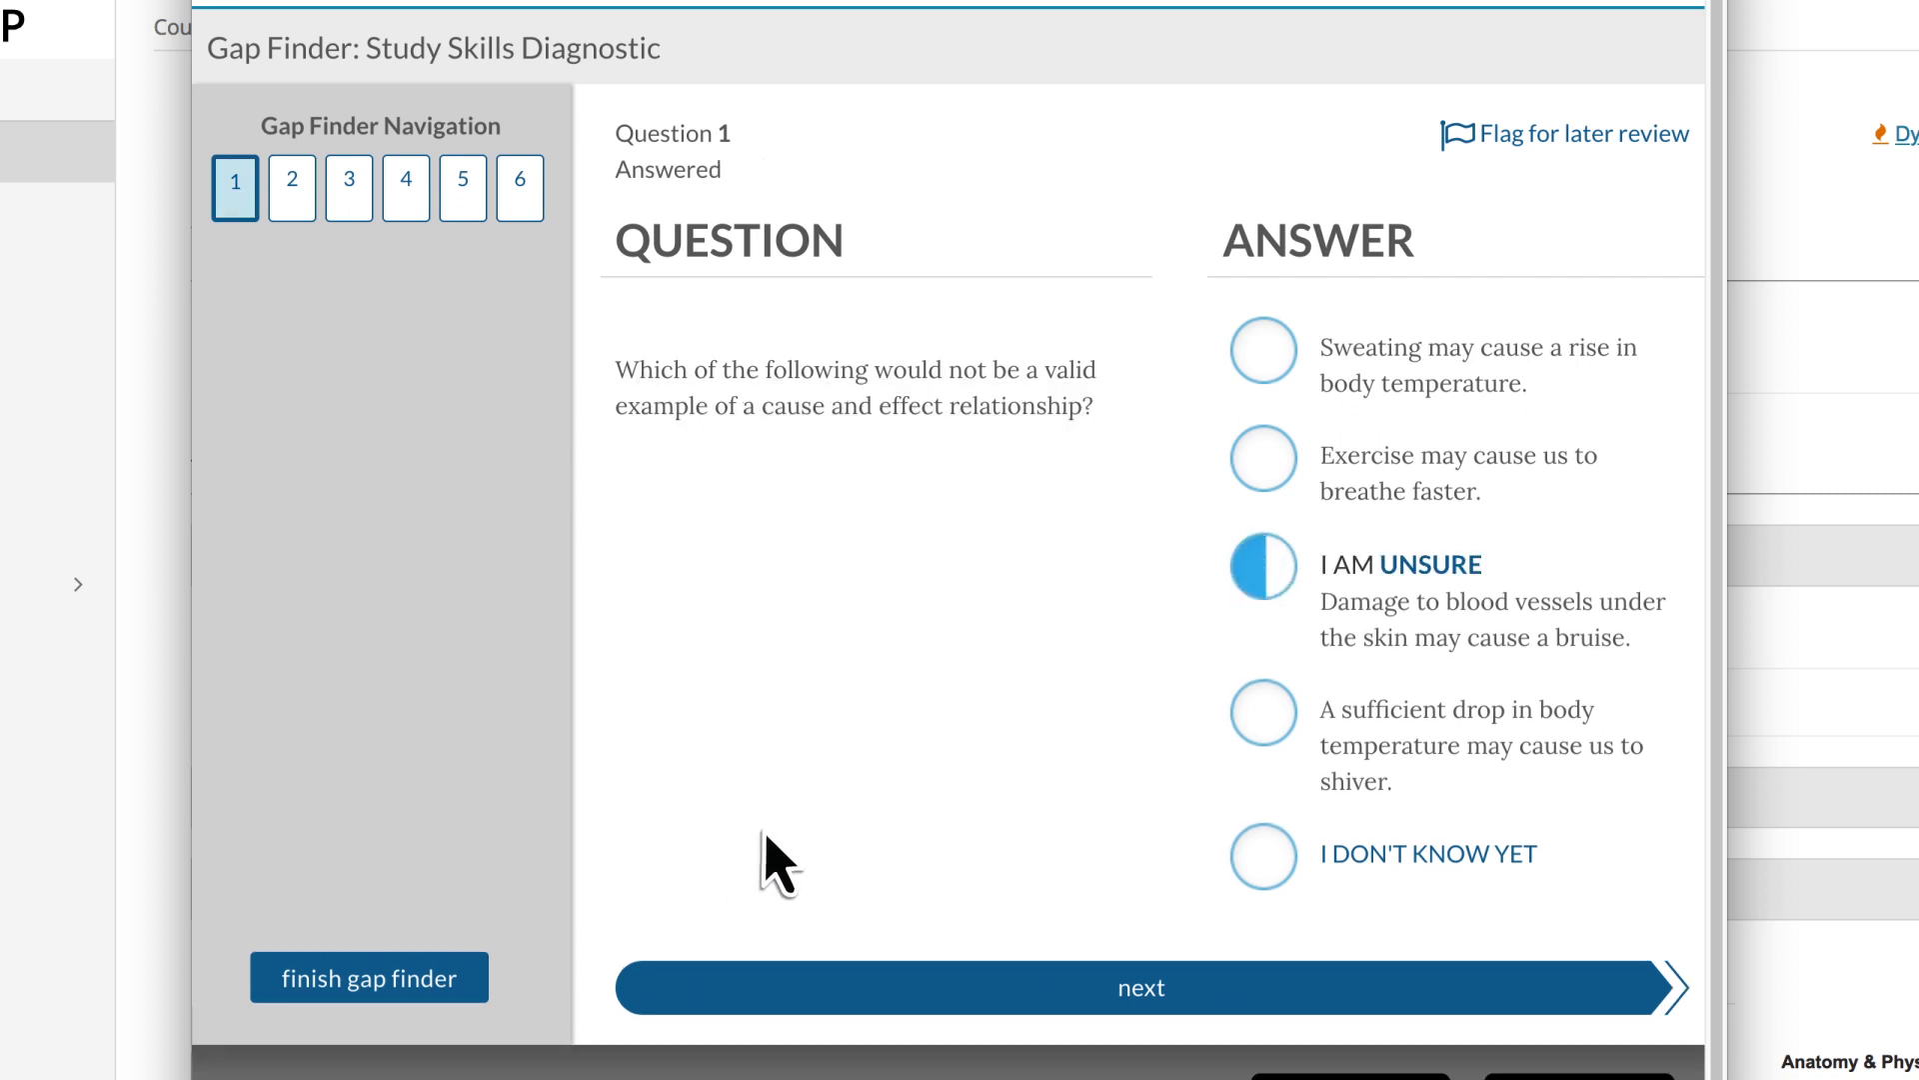
pyautogui.click(1264, 566)
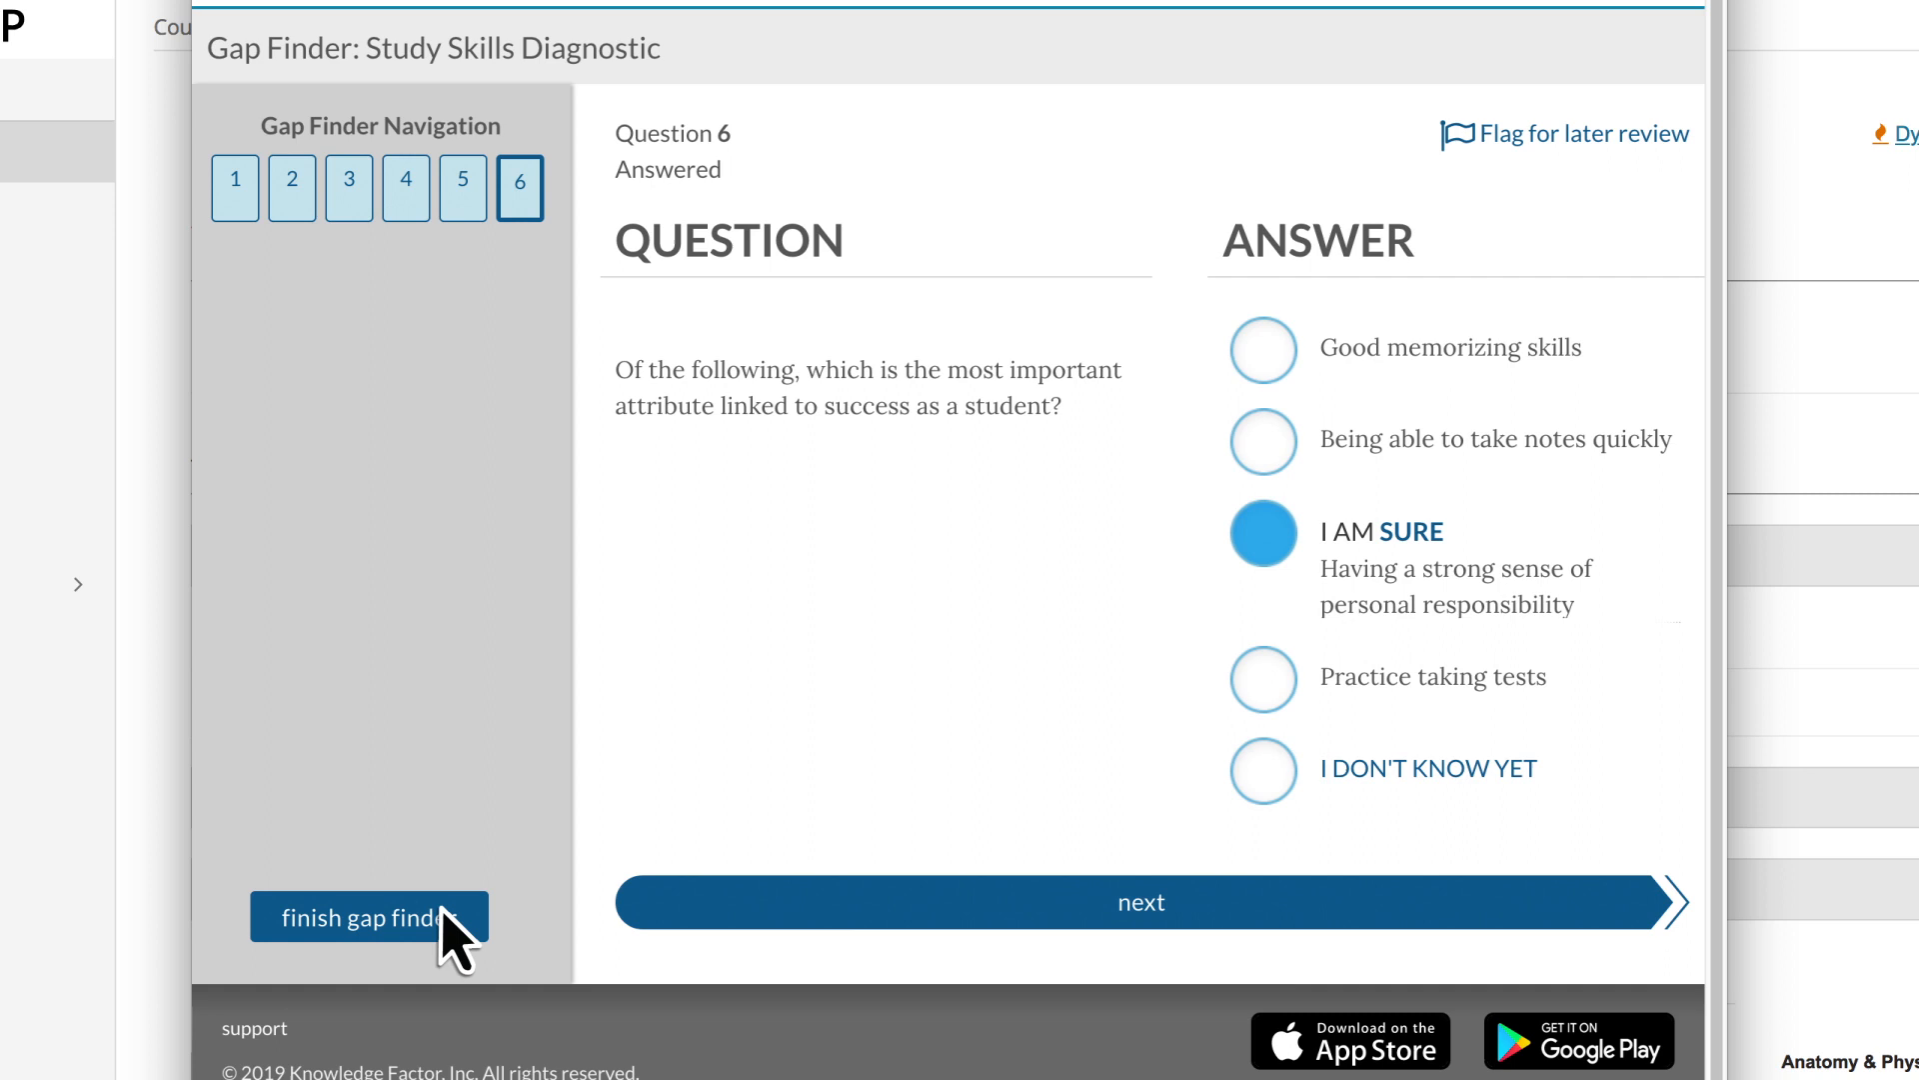
# Step: Submit all six answers and review the 67% score, topic knowledge and recommended modules
pyautogui.click(367, 918)
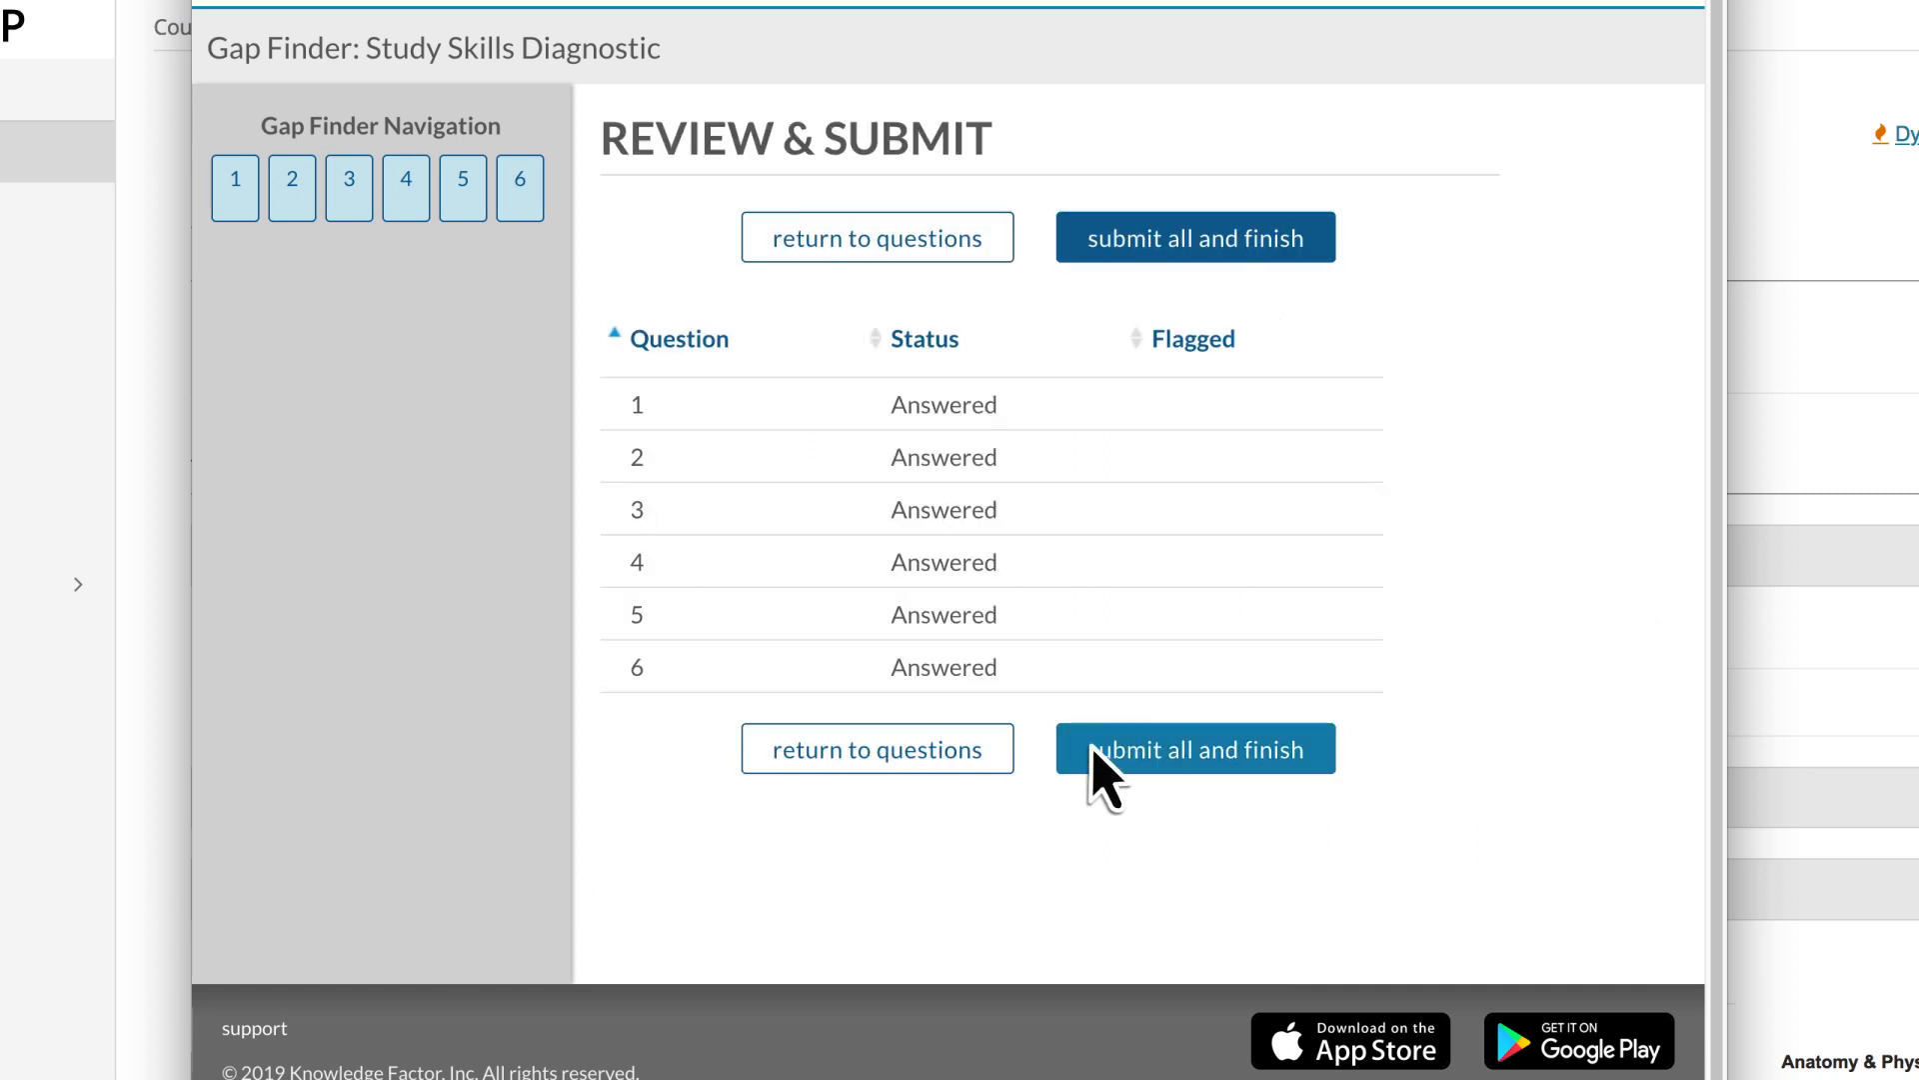
pyautogui.click(1193, 748)
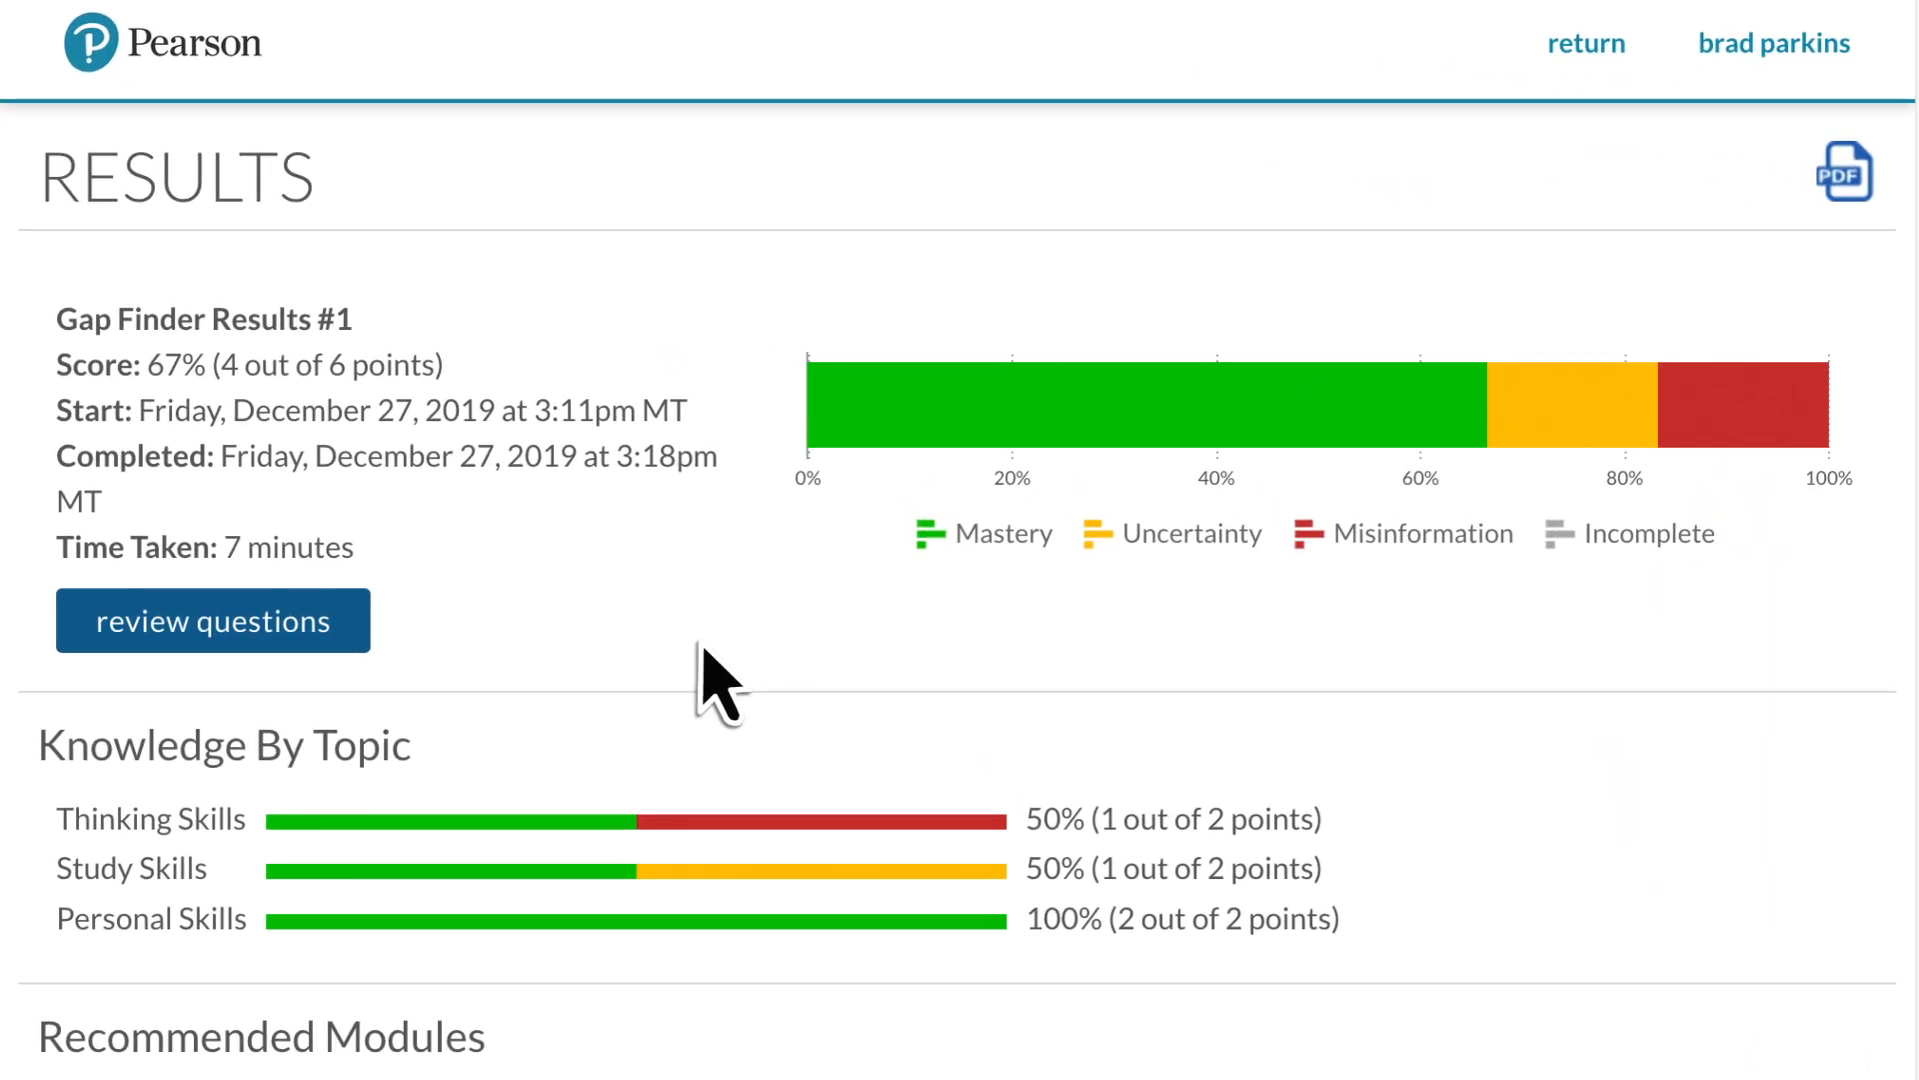
pyautogui.scroll(-3)
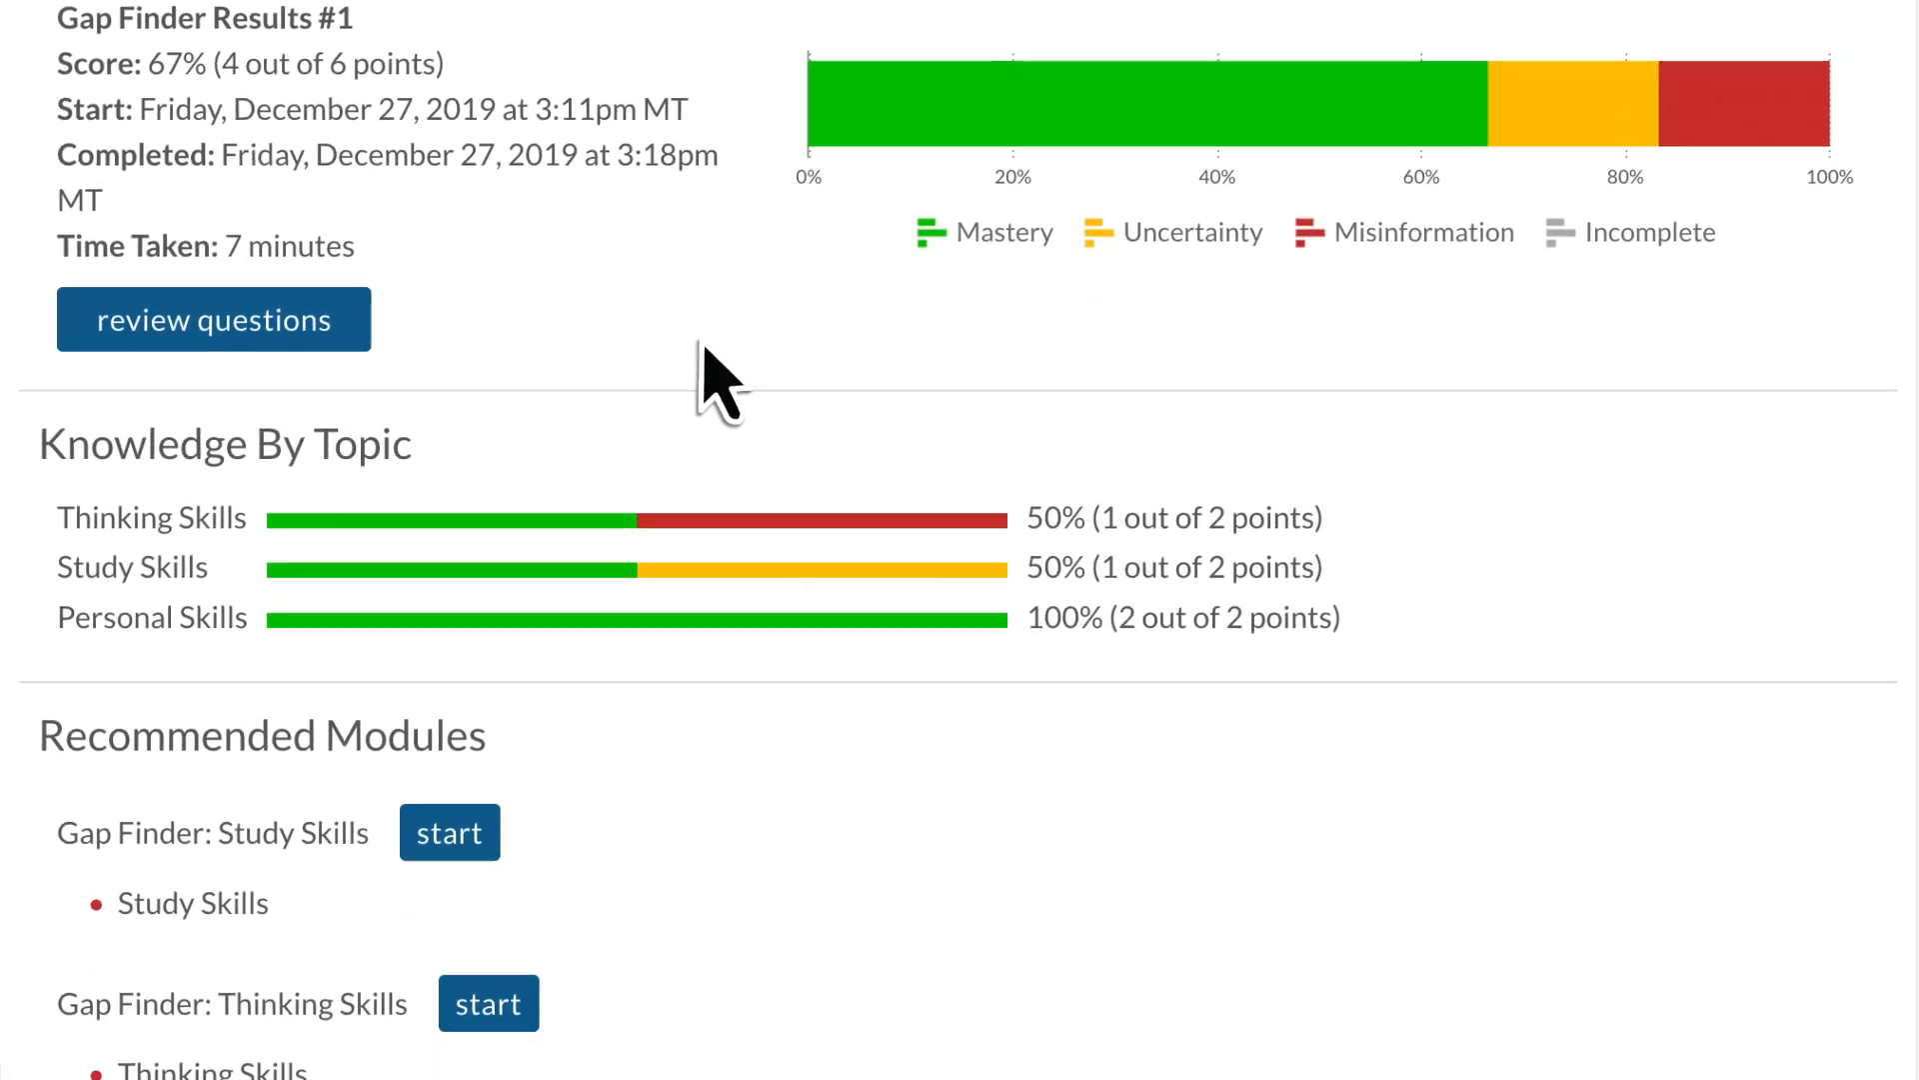
pyautogui.scroll(-3)
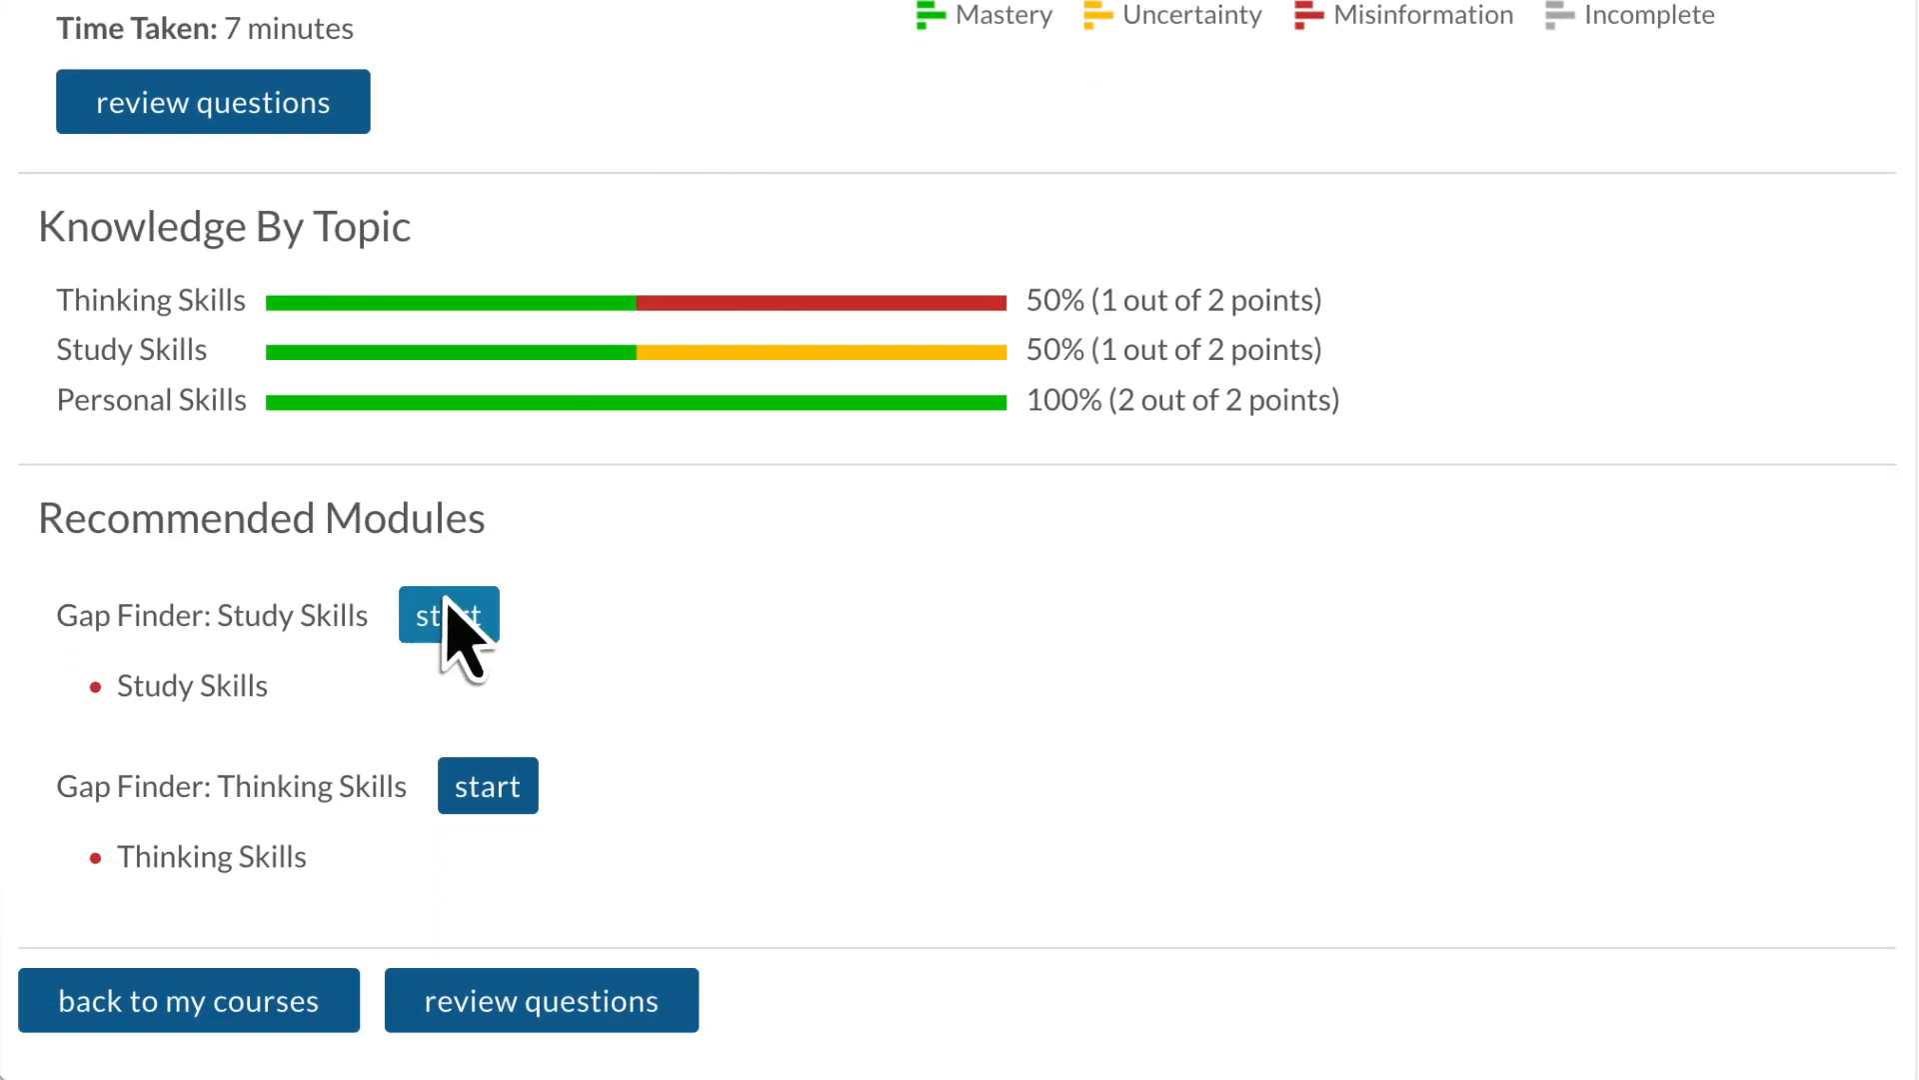
# Step: Start the recommended Study Skills module and submit two unsure choices on its first question
pyautogui.click(446, 613)
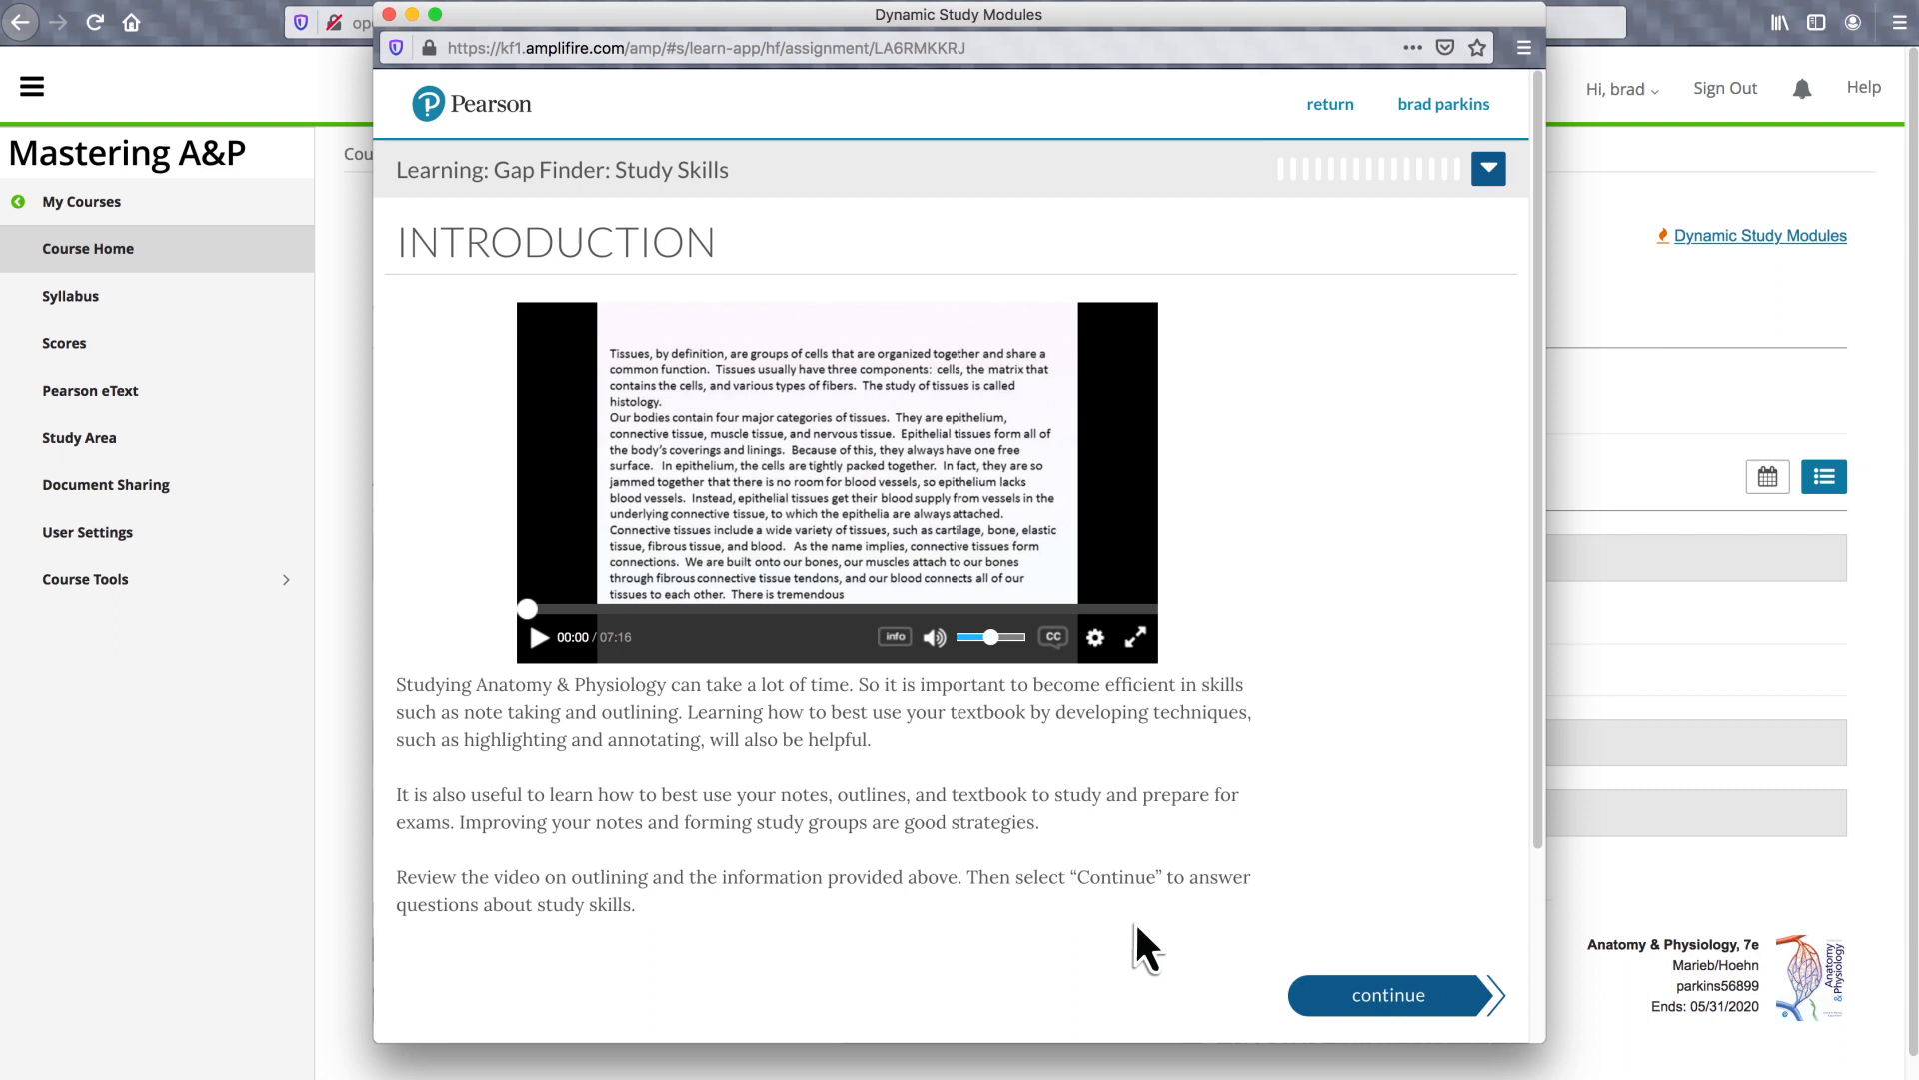
pyautogui.click(1388, 994)
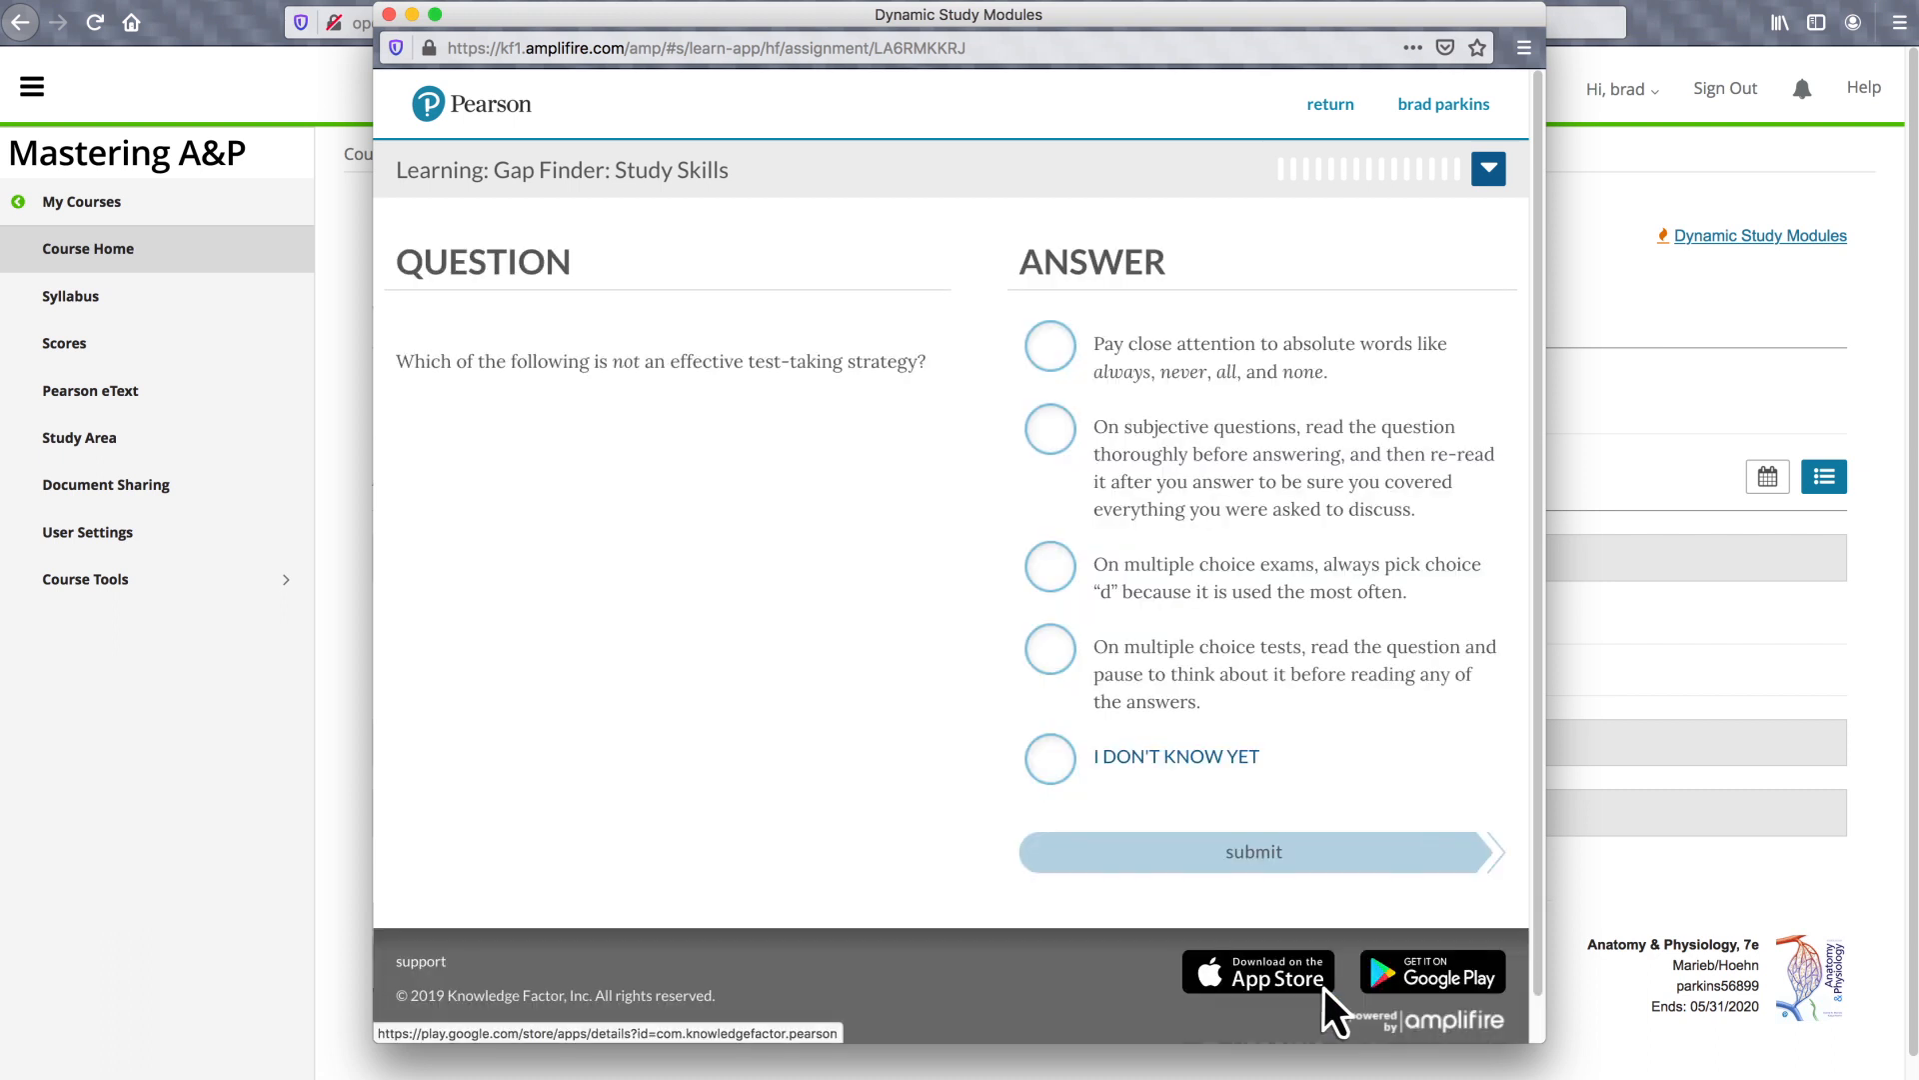
pyautogui.moveTo(1054, 576)
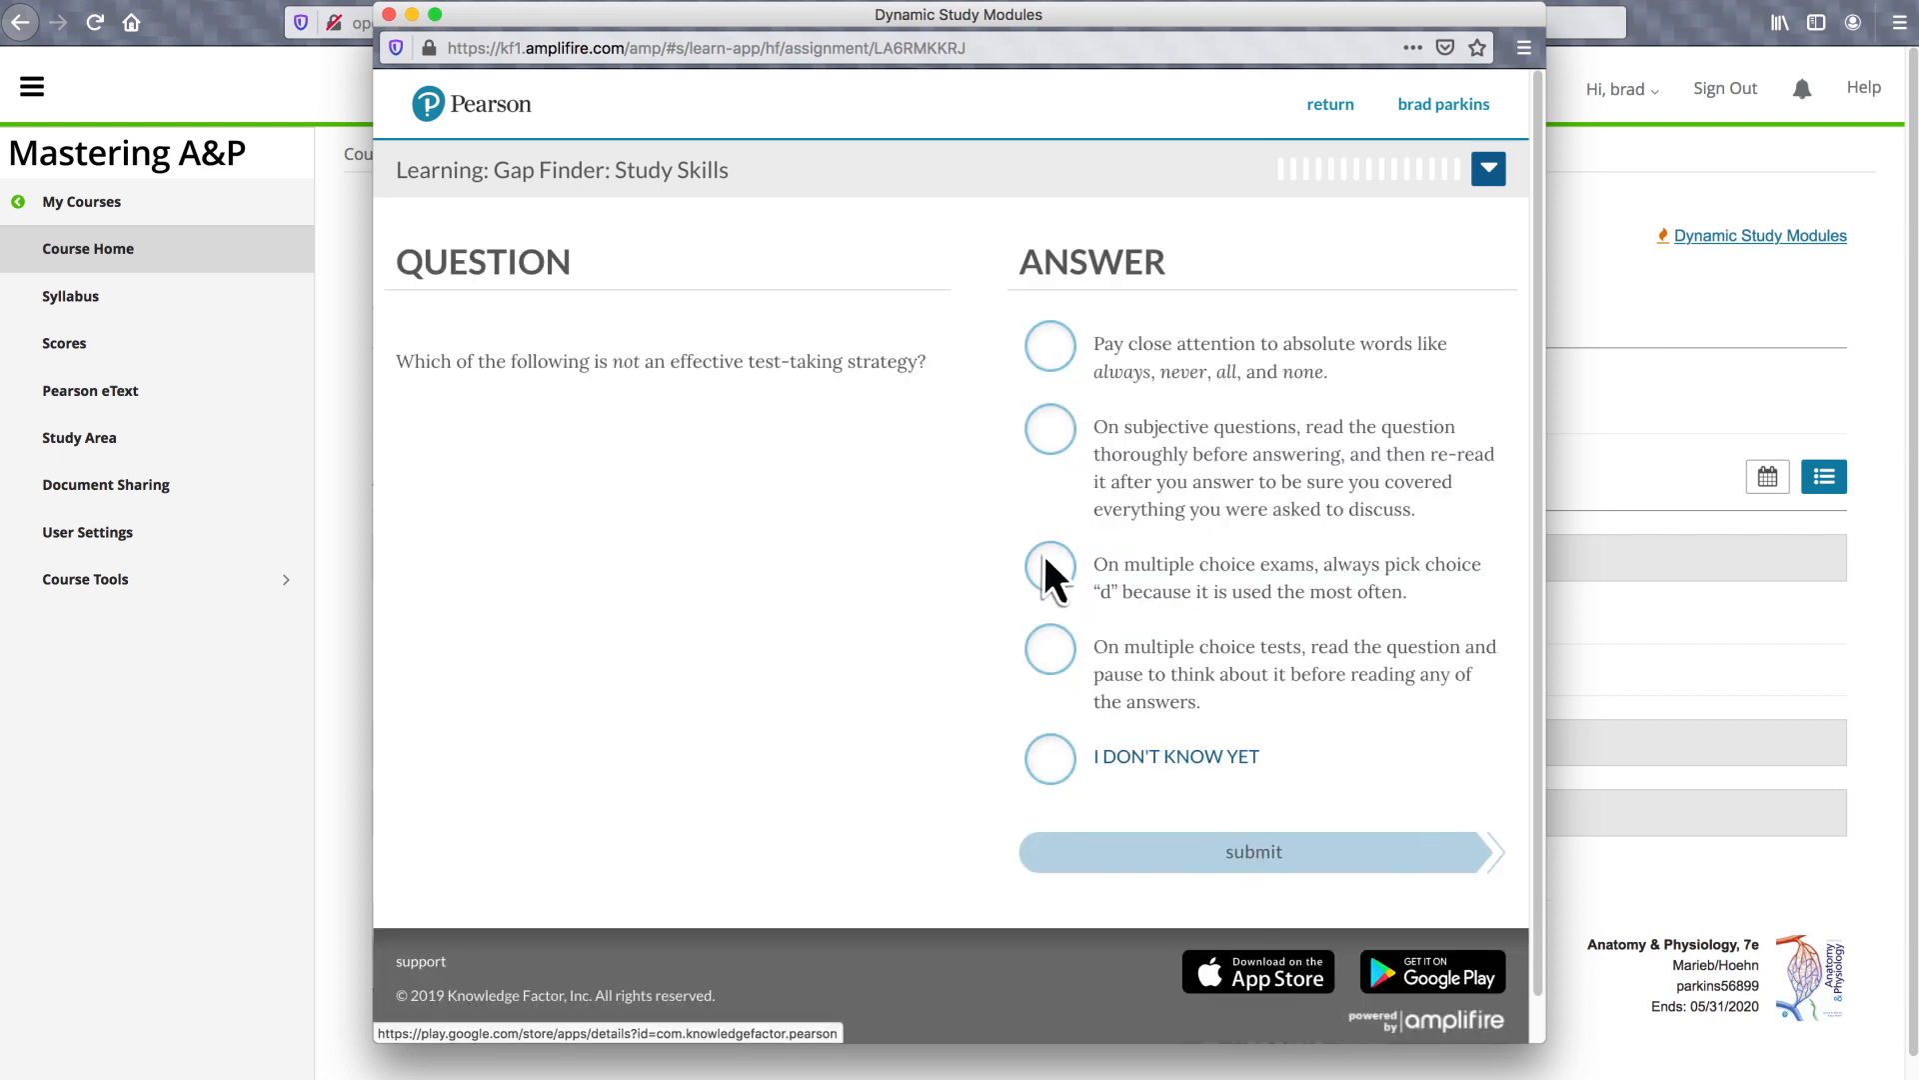
pyautogui.click(1049, 574)
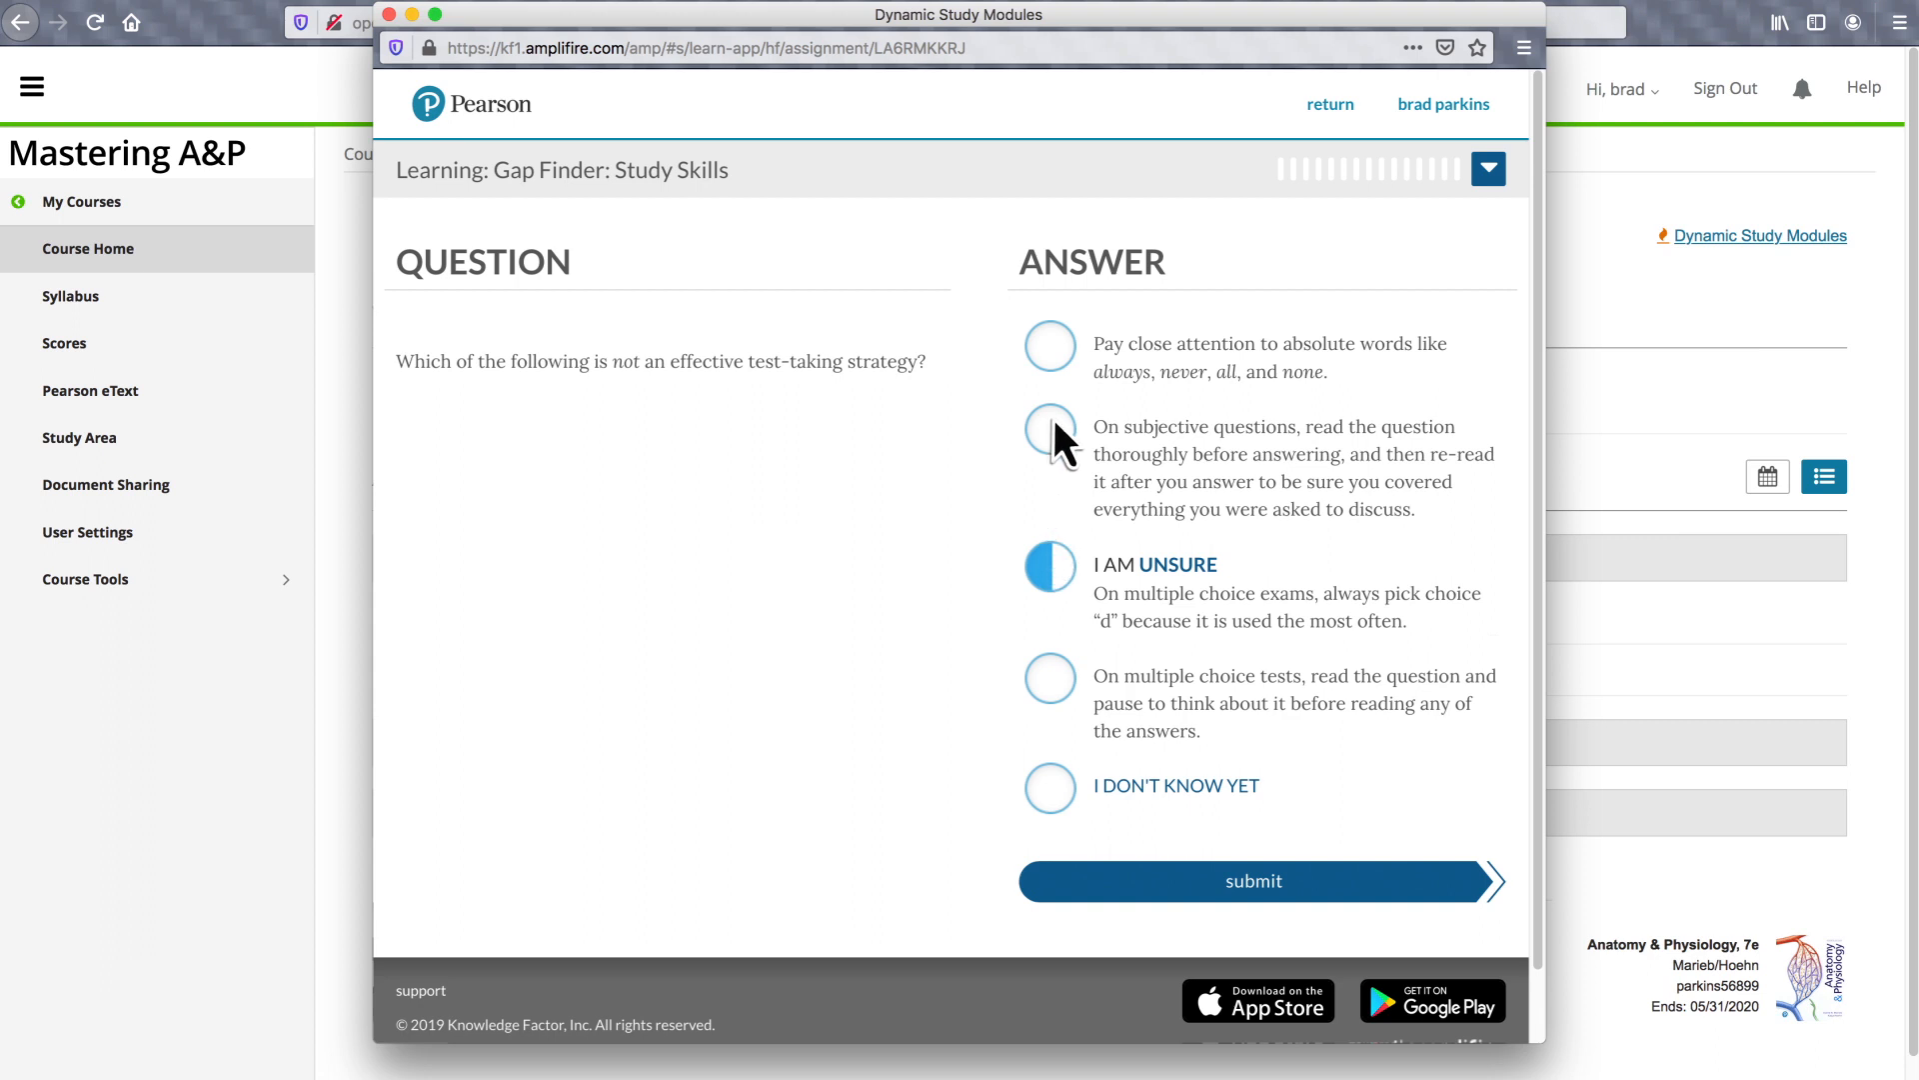
pyautogui.click(1049, 431)
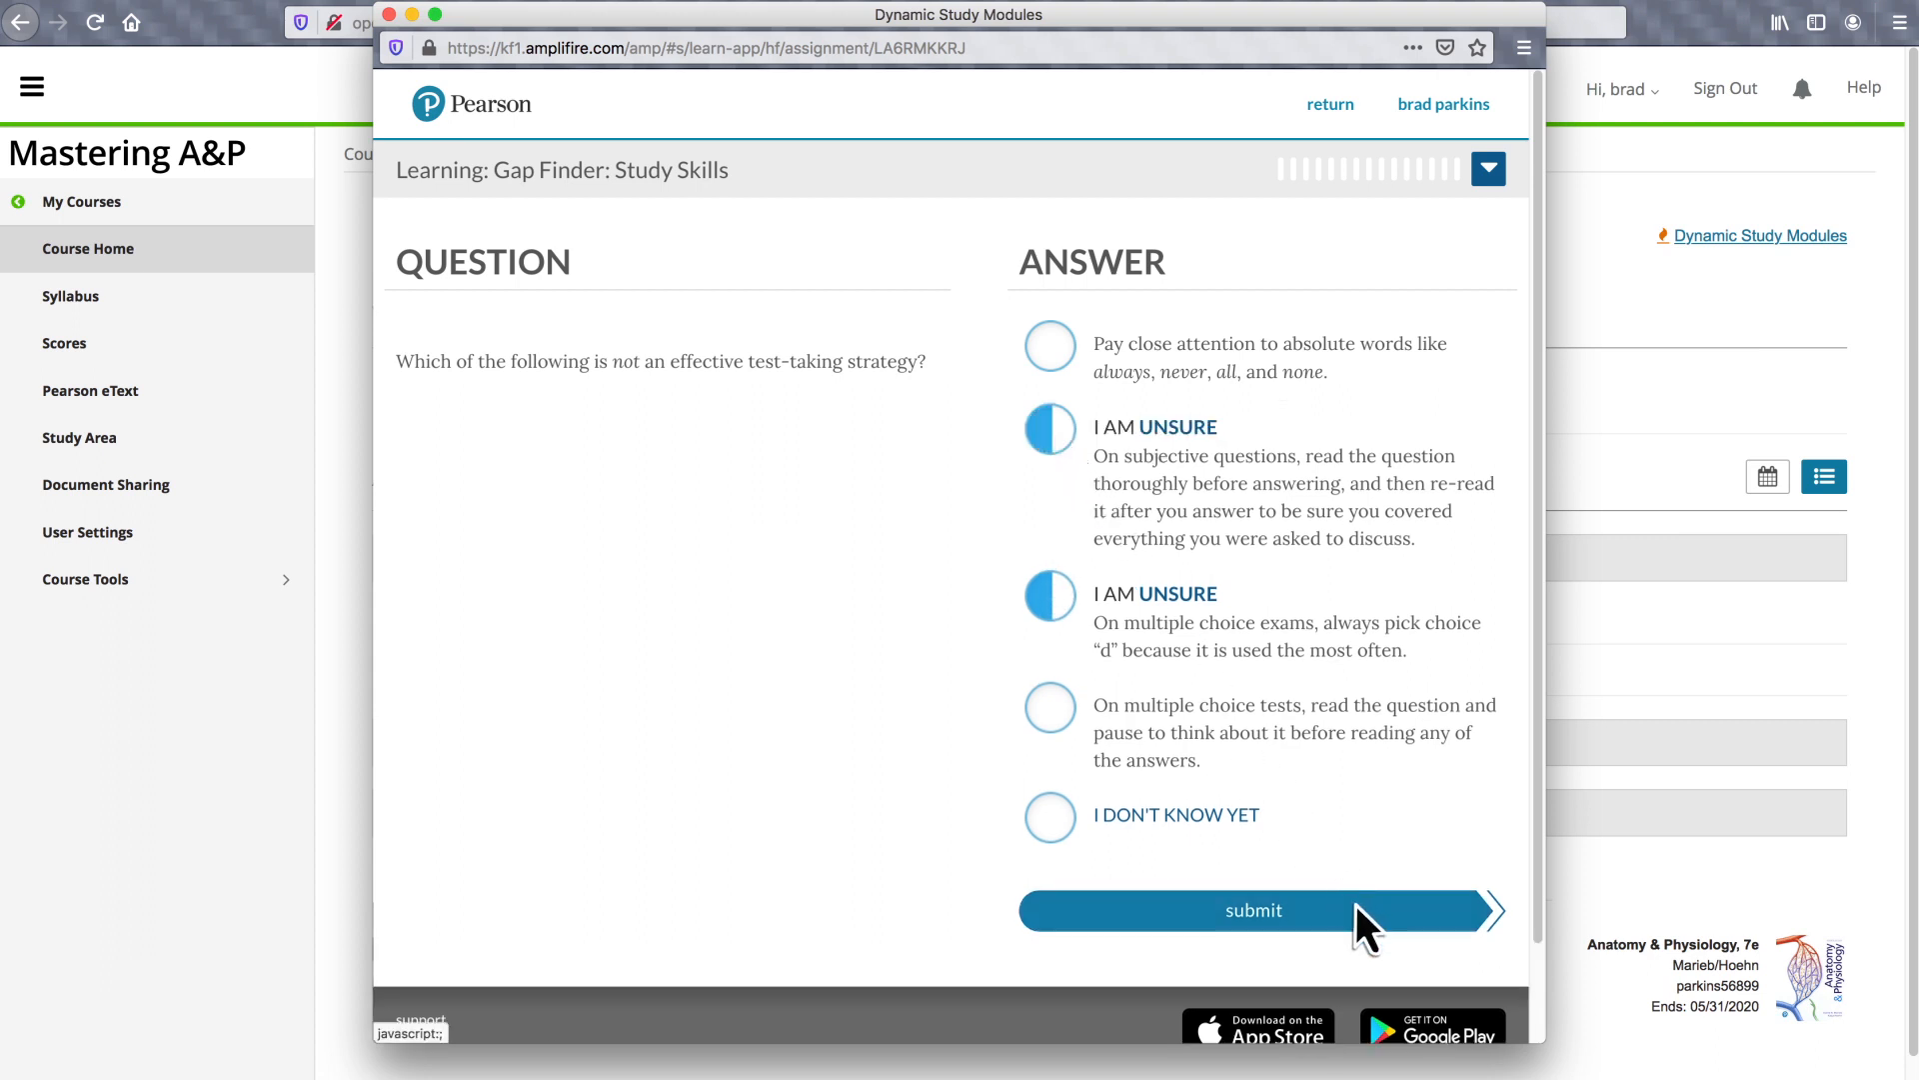
pyautogui.click(1251, 910)
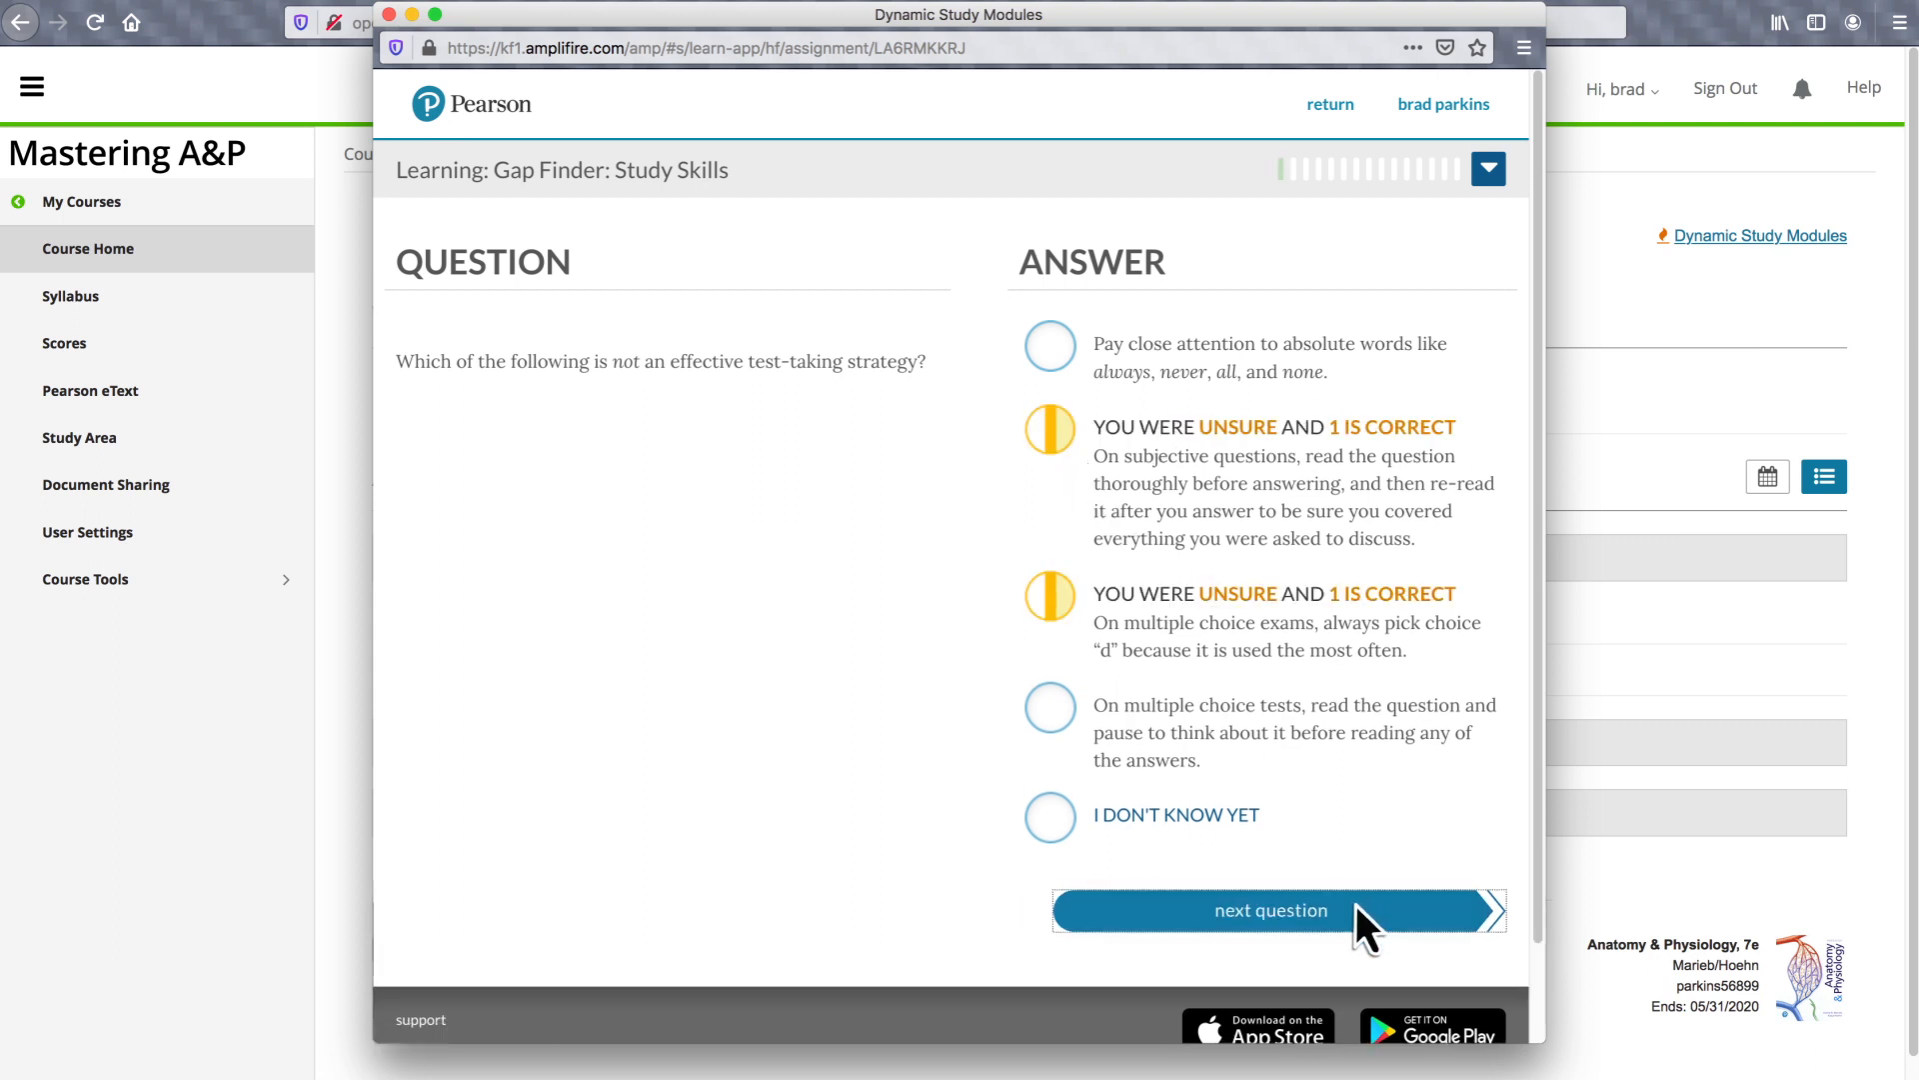
# Step: Submit an unsure answer about varied techniques on the next question
pyautogui.click(1273, 909)
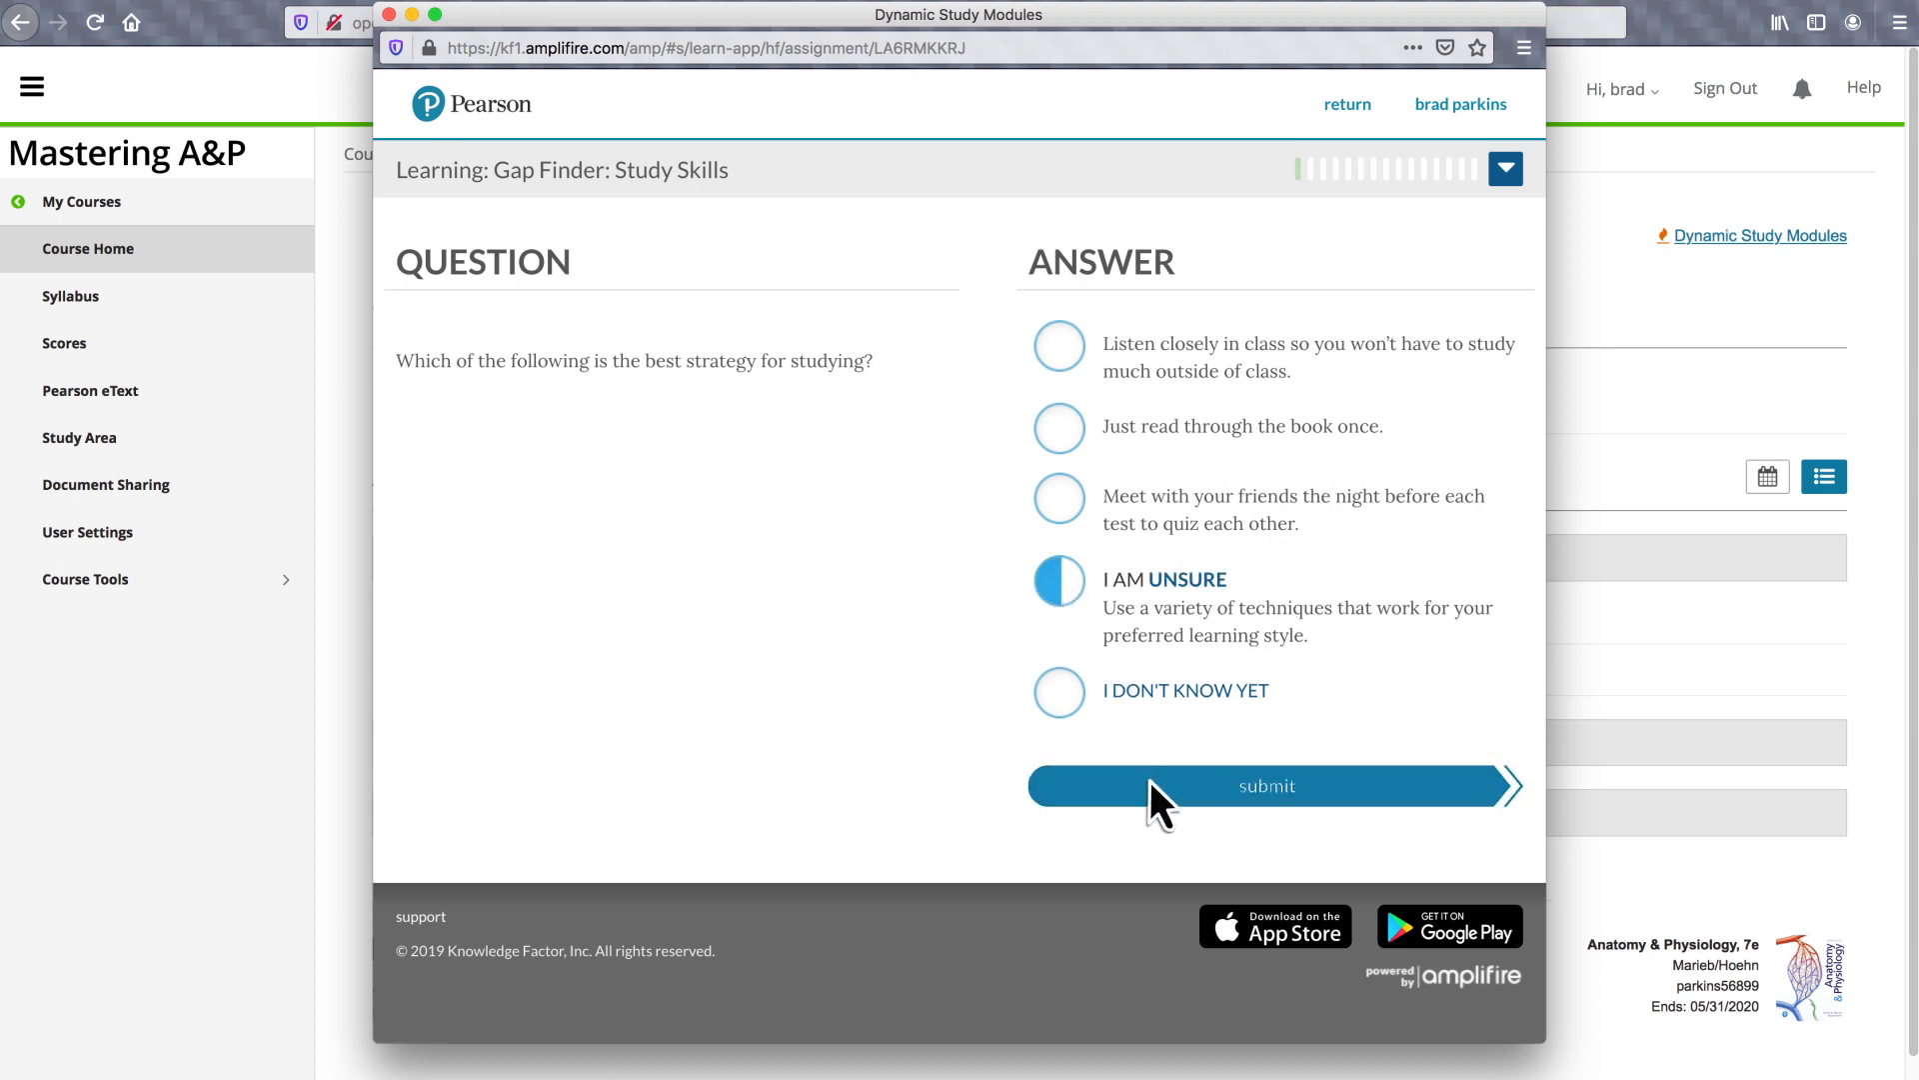
pyautogui.click(1268, 786)
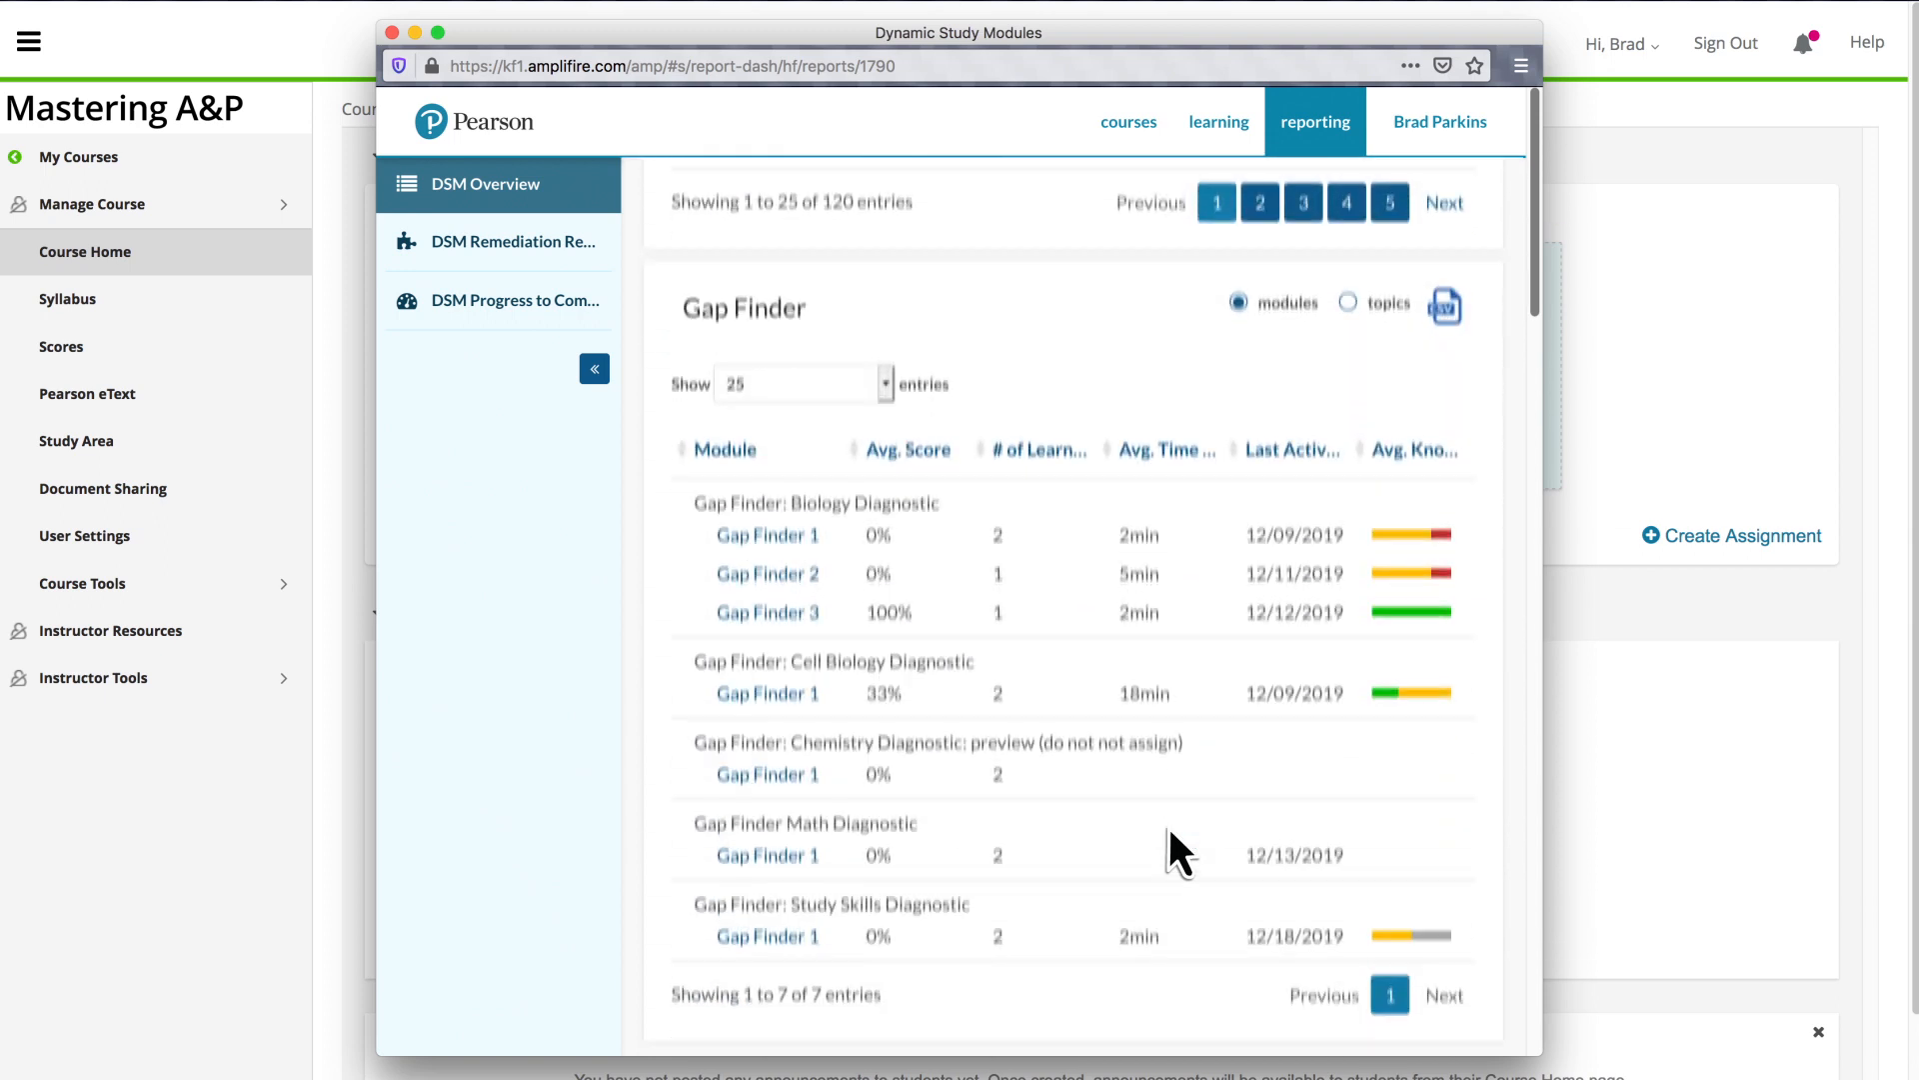
# Step: Scroll to the top of the Pearson MyLab and Mastering landing page
pyautogui.scroll(3)
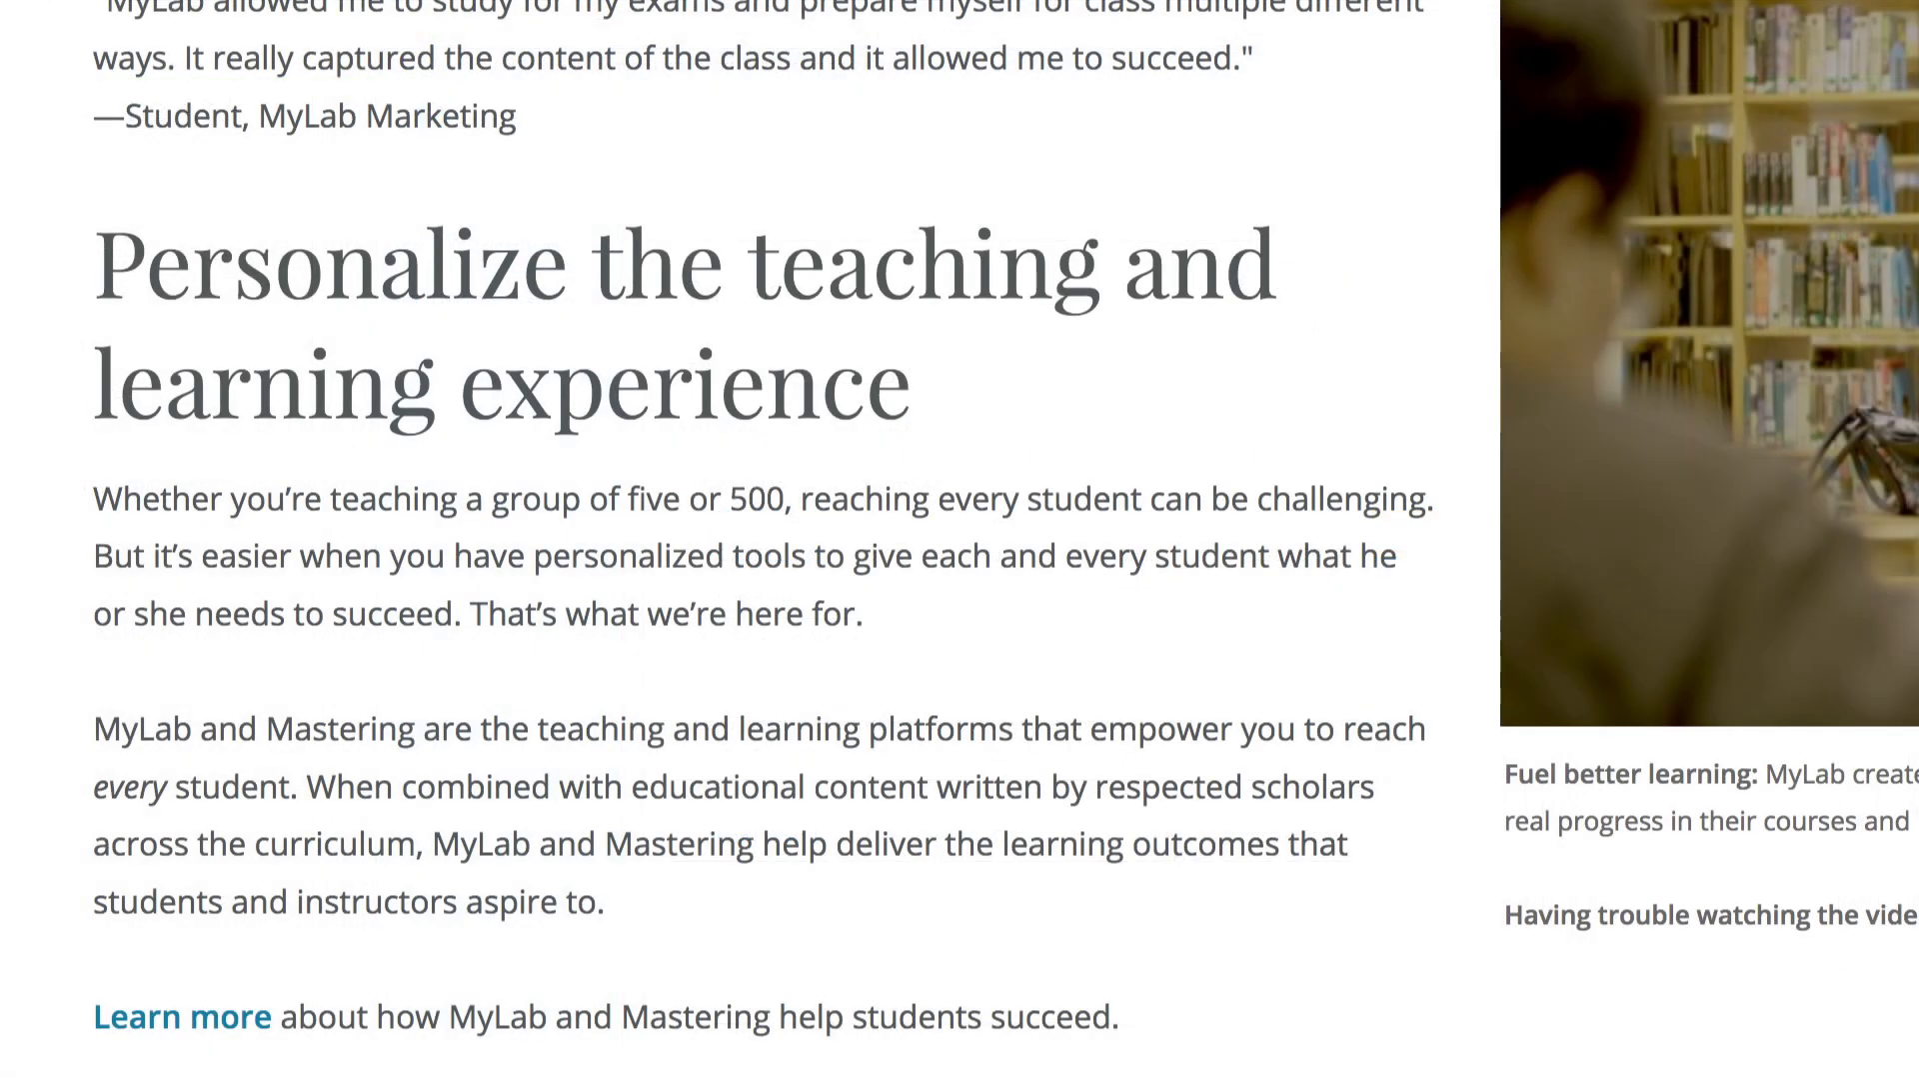
pyautogui.scroll(3)
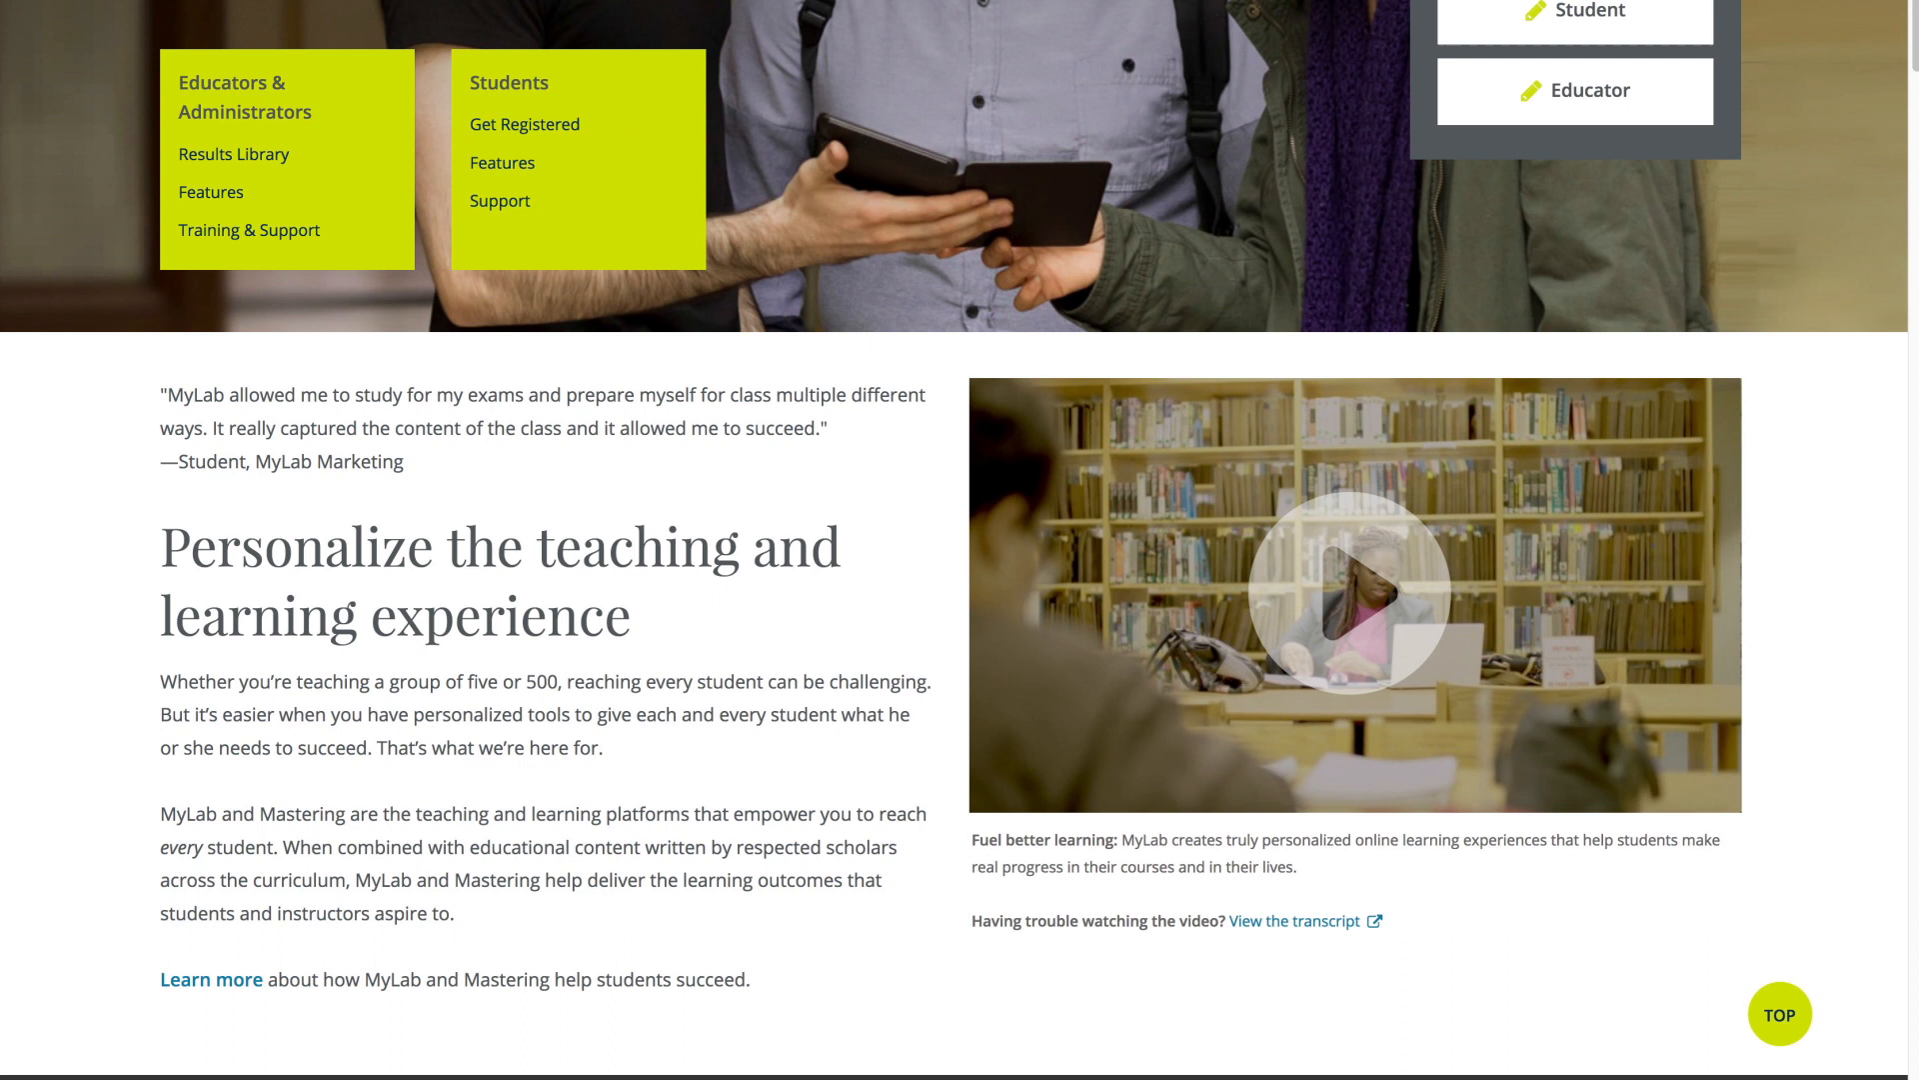
pyautogui.scroll(3)
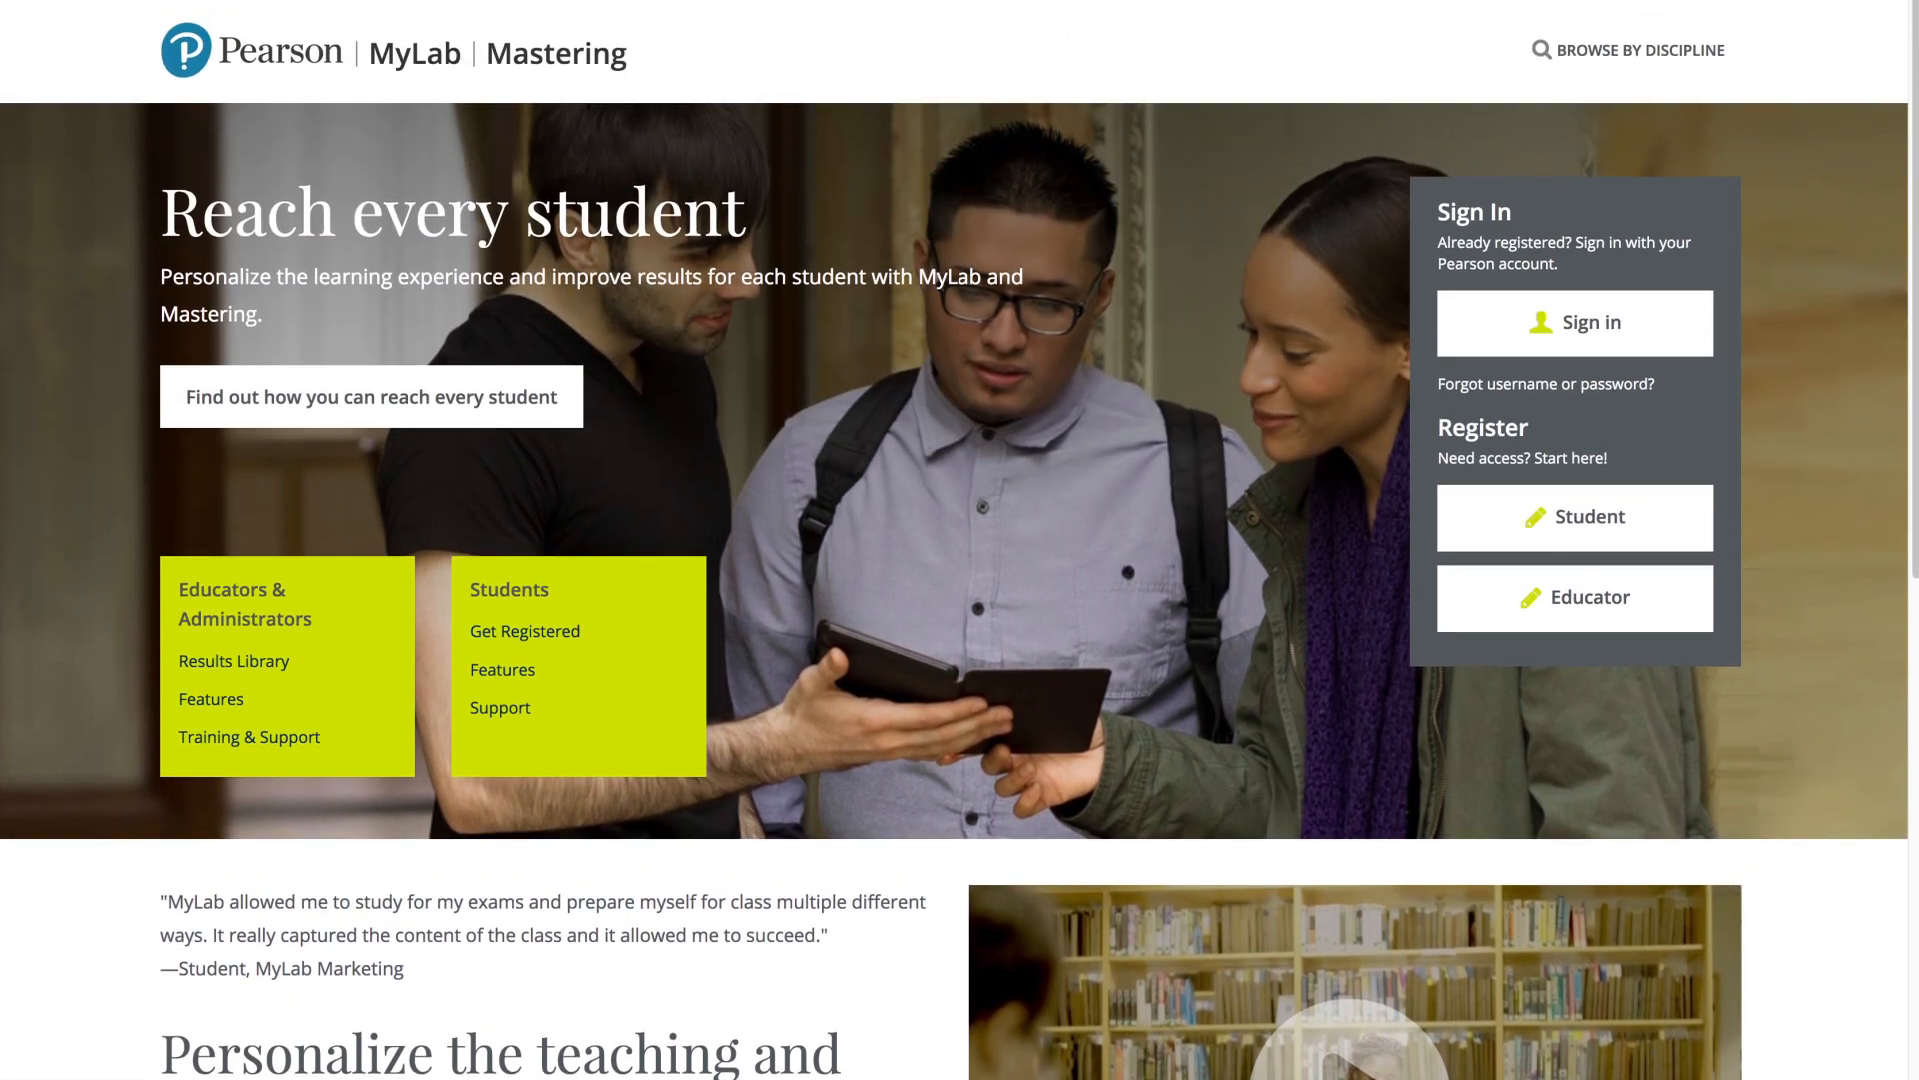